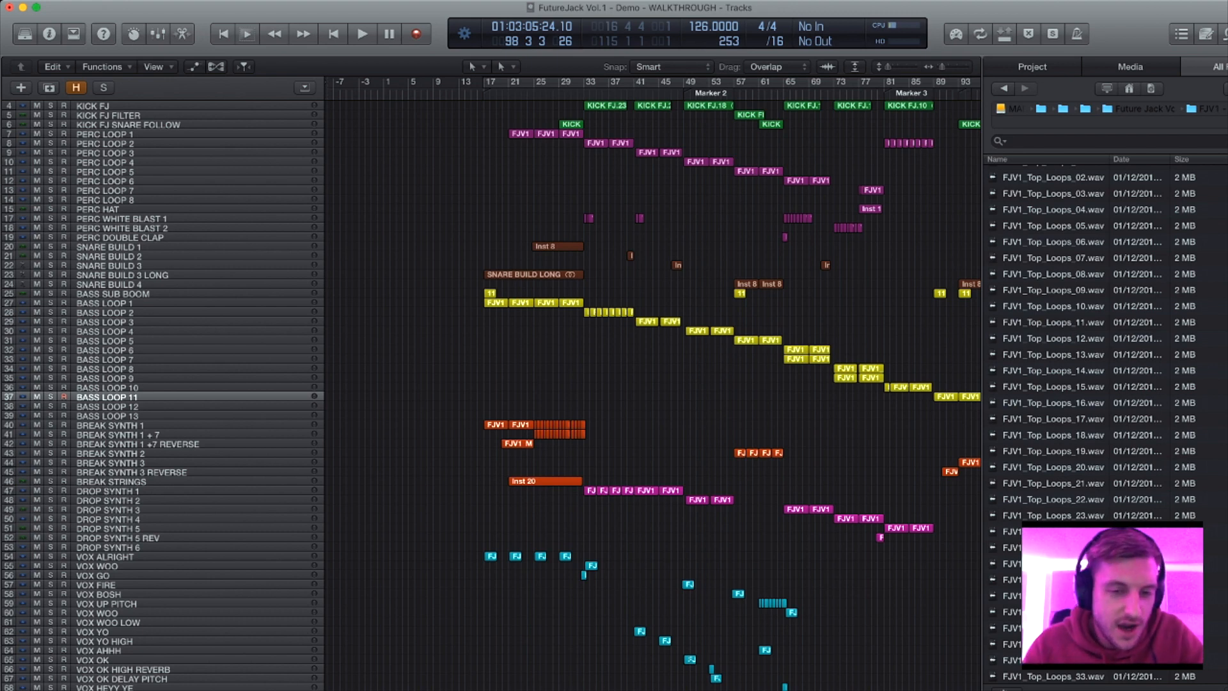
Move the playhead back to bar 17 and select the BREAK SYNTH 1 track.
scroll(down, 3)
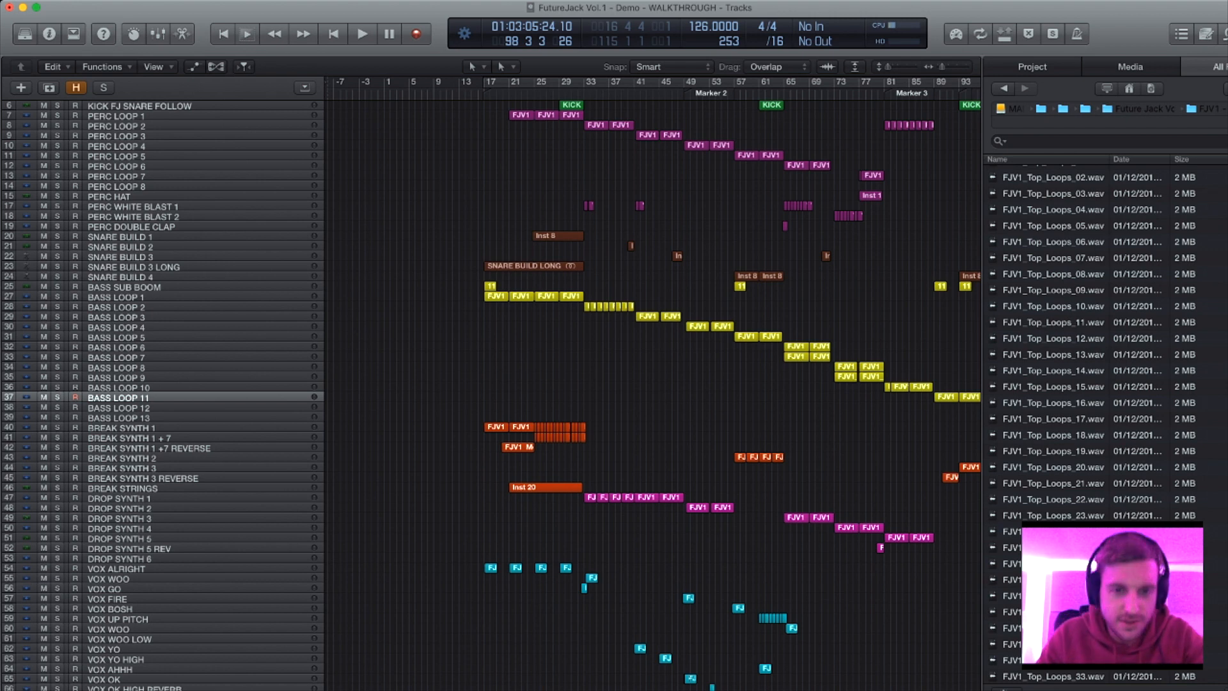
click(243, 66)
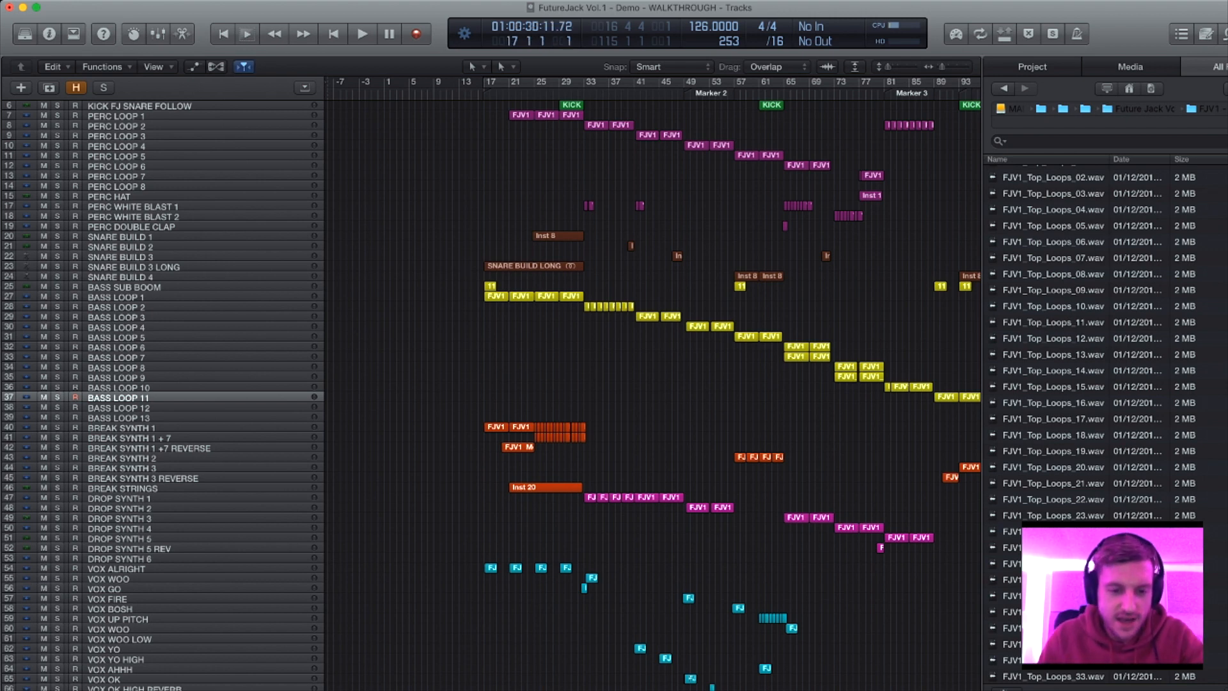
click(125, 428)
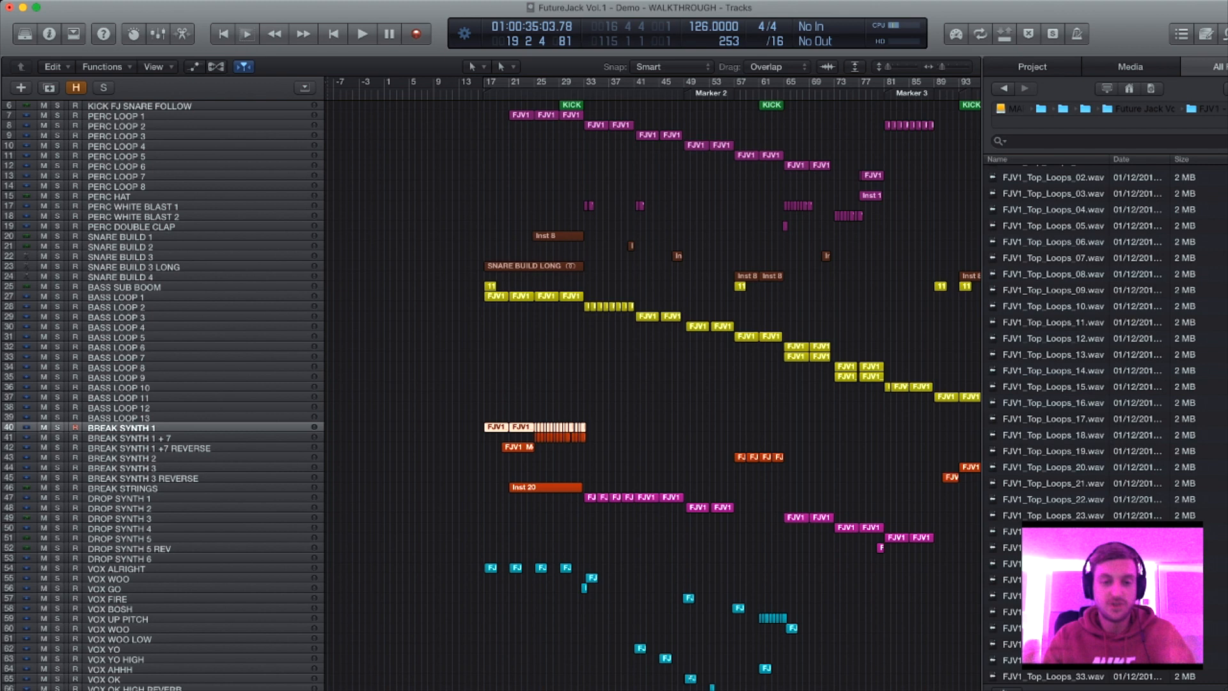
Show BASS LOOP 1's automation lanes, then return to the overview with PERC LOOP 1 selected.
click(362, 34)
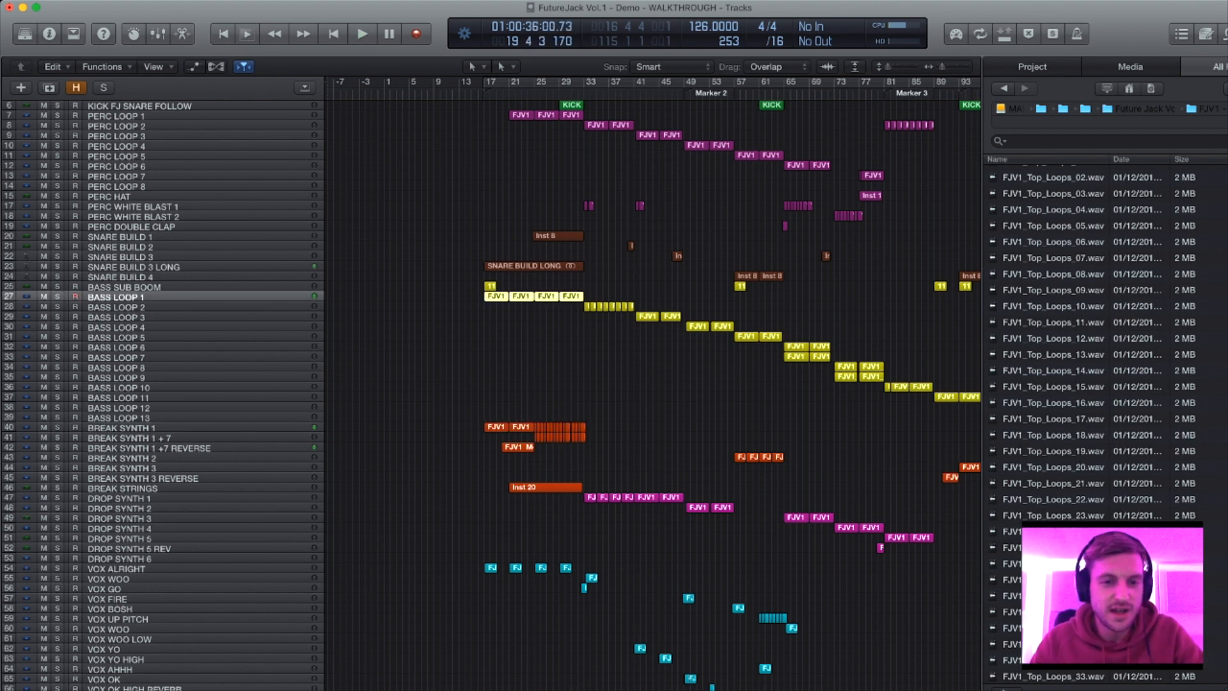
click(193, 65)
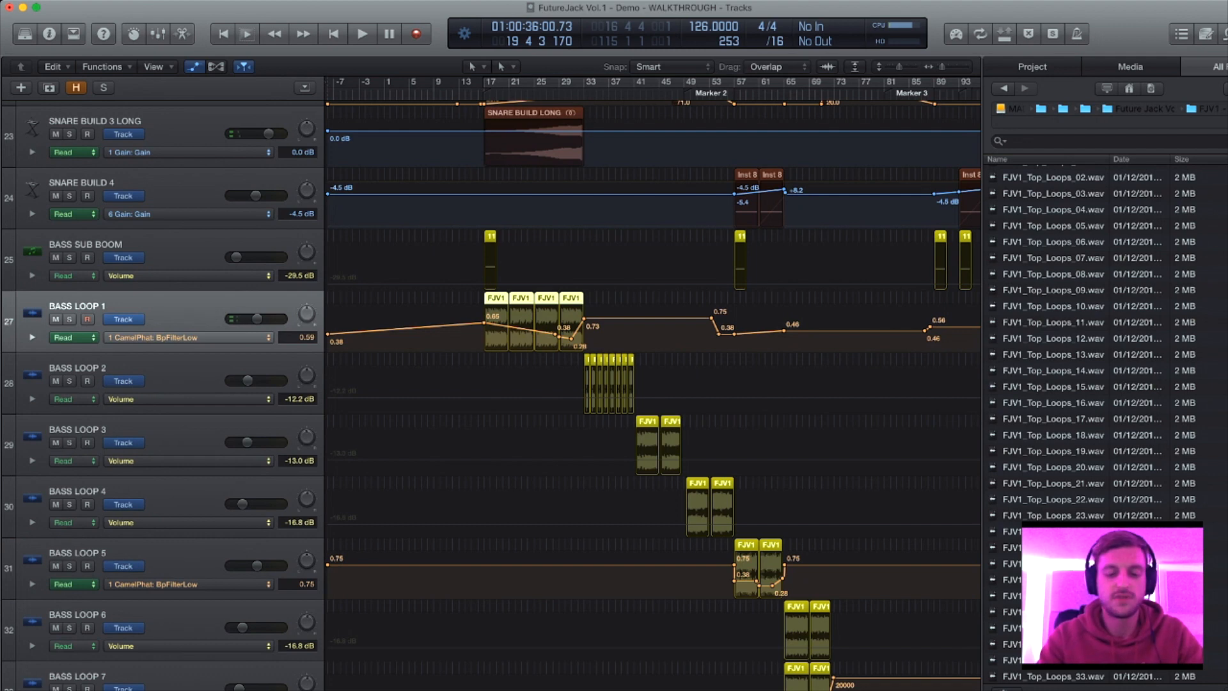
click(360, 33)
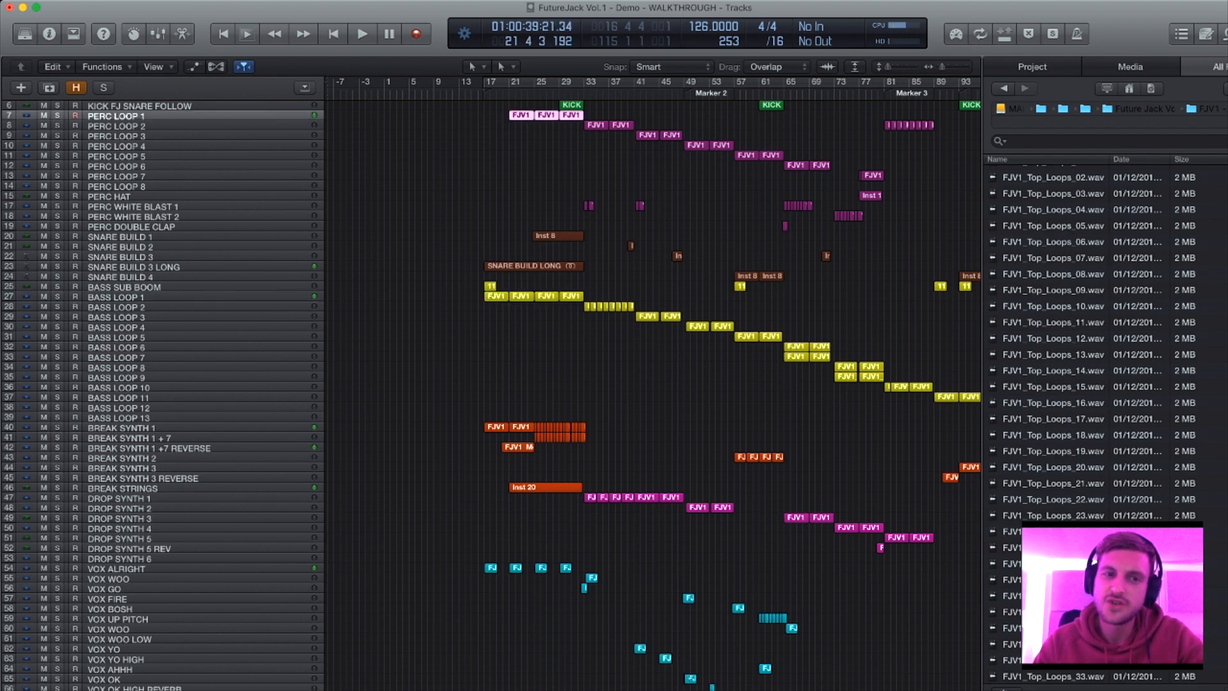
Solo PERC LOOP 1, hear it alone, then unsolo it and stop playback.
click(362, 33)
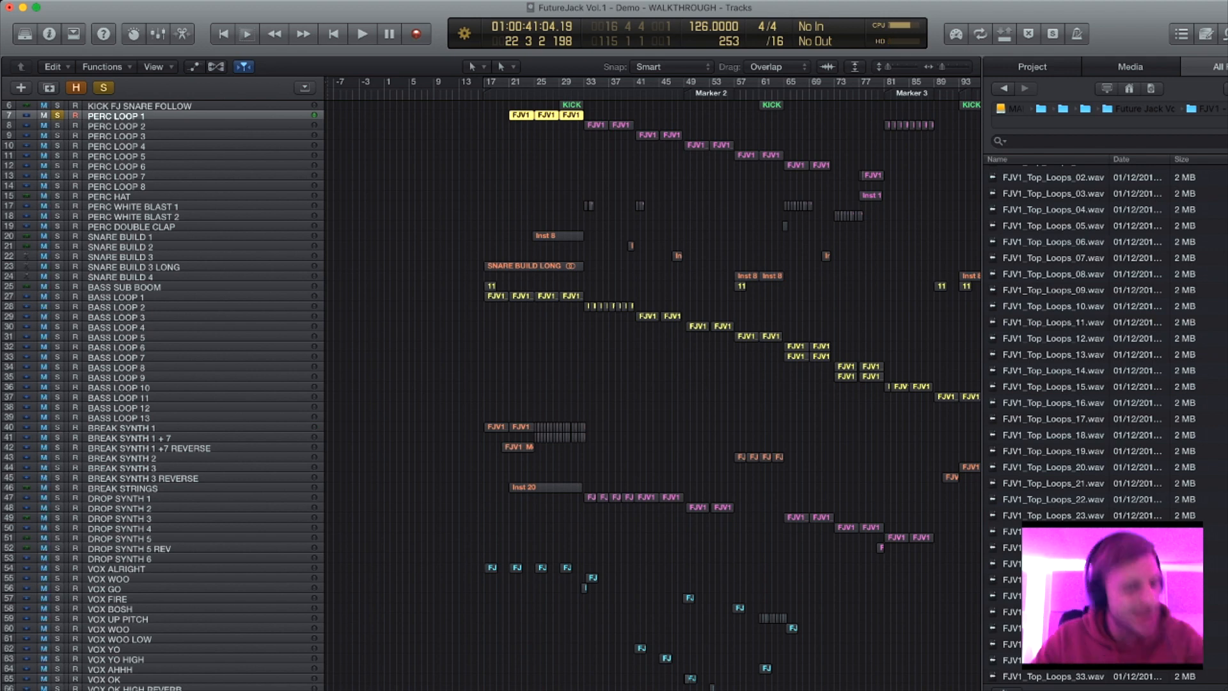
click(362, 33)
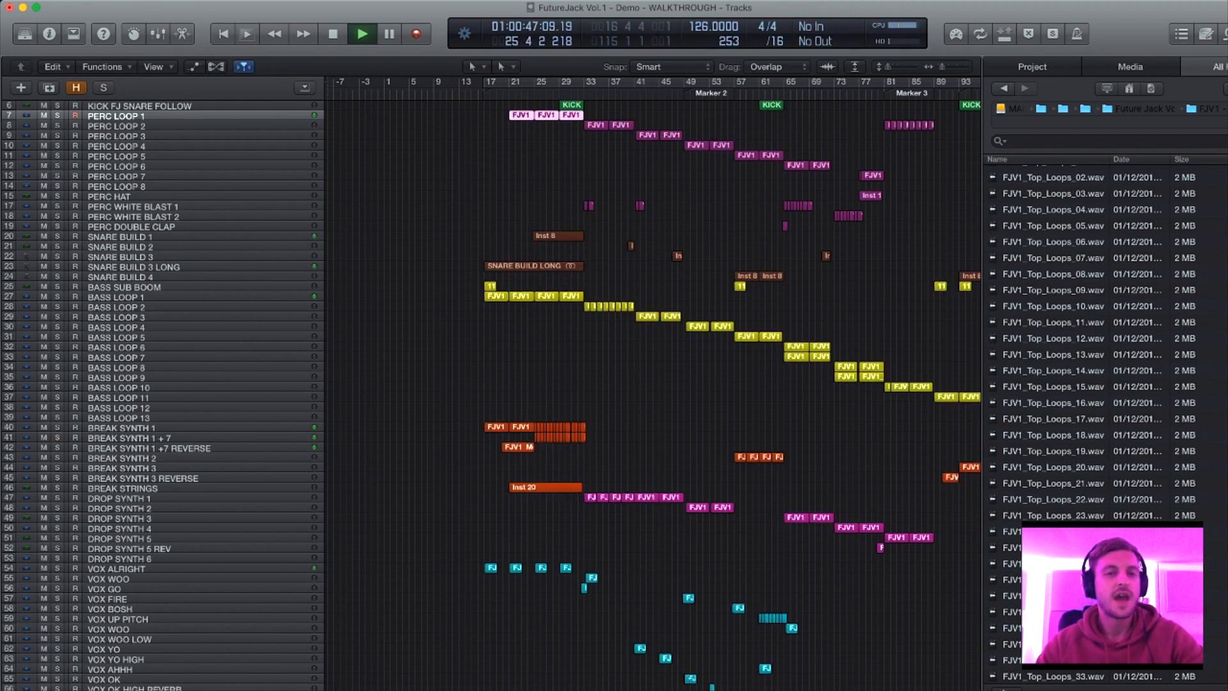
click(333, 33)
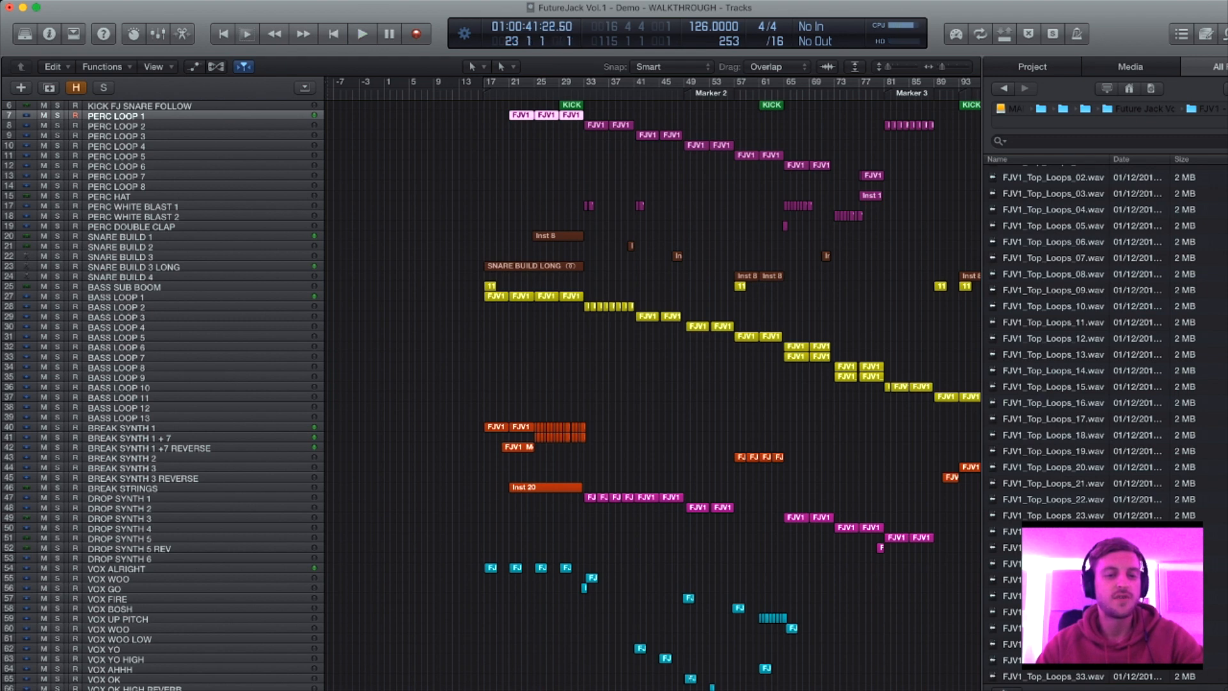
Solo BREAK SYNTH 1 +7 REVERSE to hear it alone, then clear the solo.
click(360, 33)
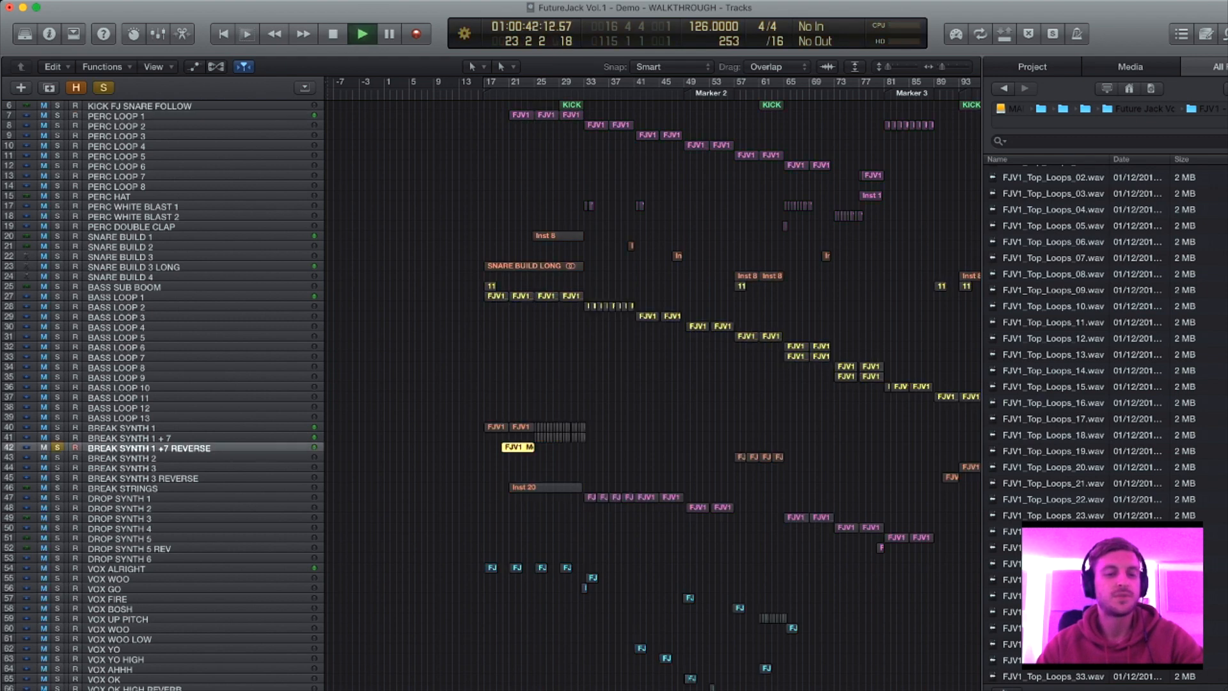
click(361, 33)
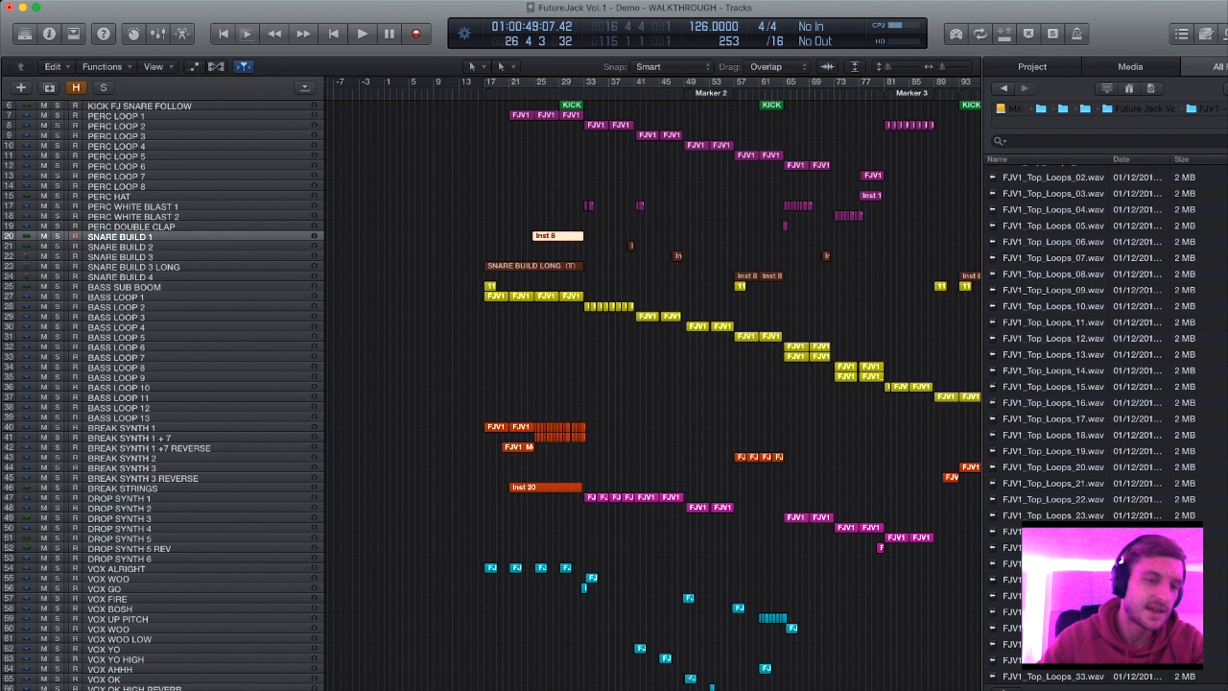
Zoom into bars 28–42 with taller tracks so region names are readable.
click(361, 33)
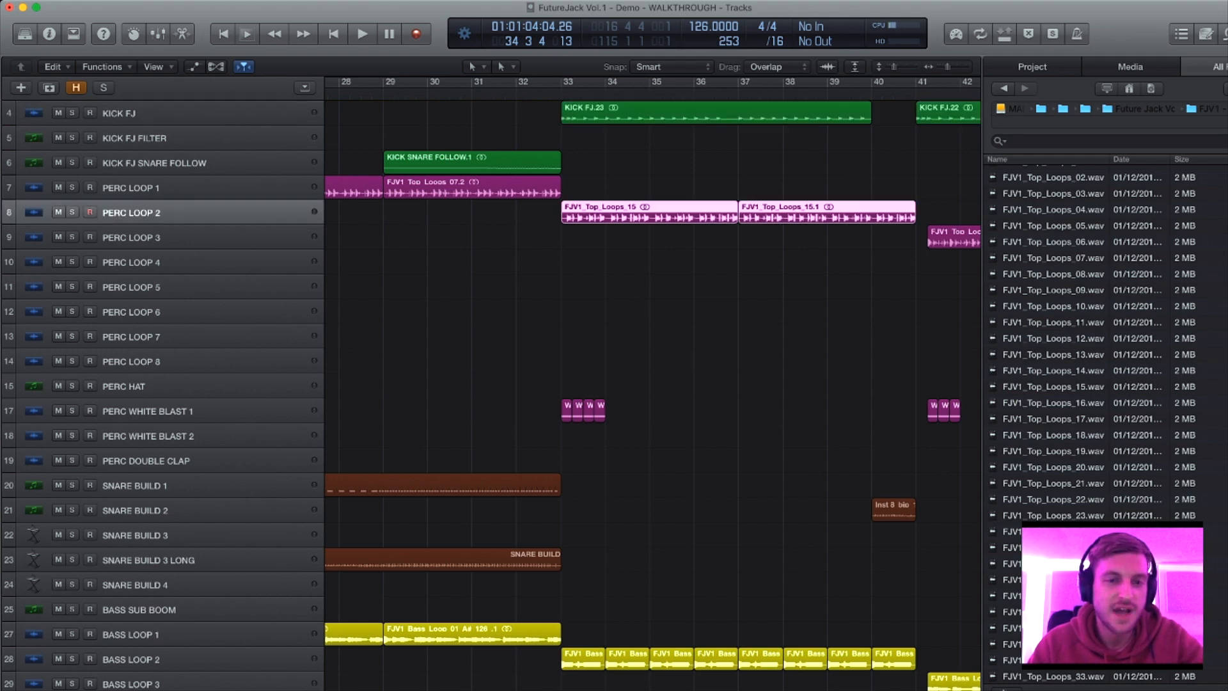
Solo PERC LOOP 2 briefly, unsolo it, then play the full arrangement from around bar 32.
click(102, 87)
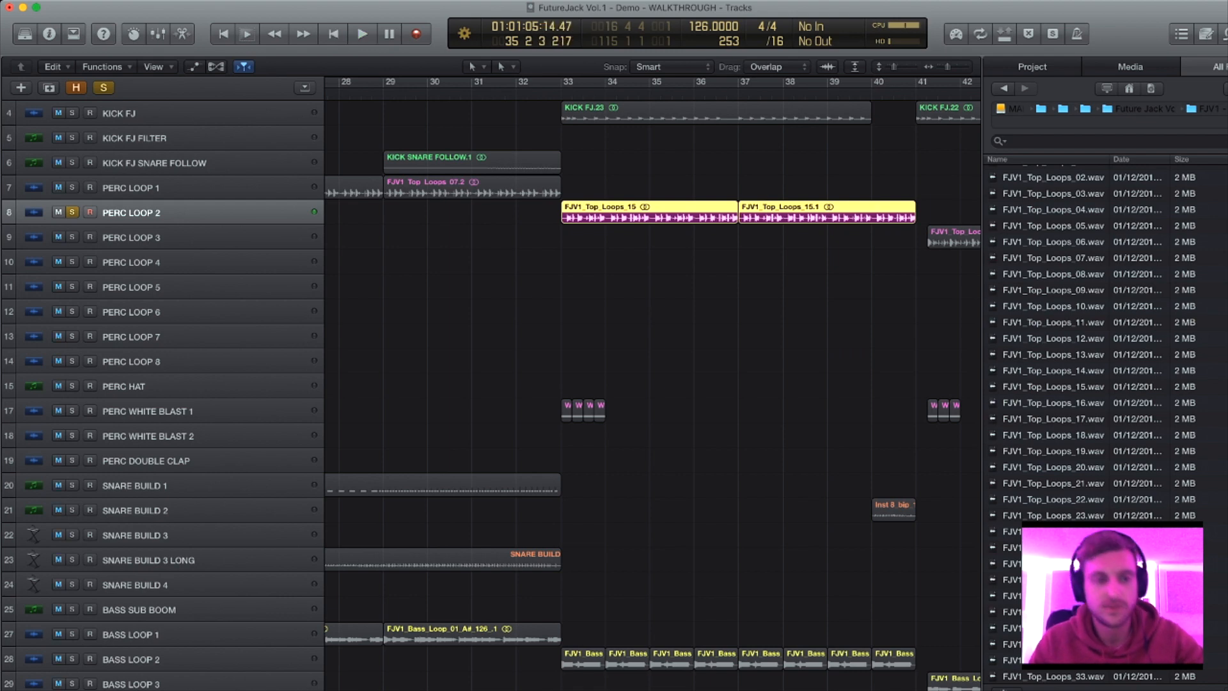
click(361, 33)
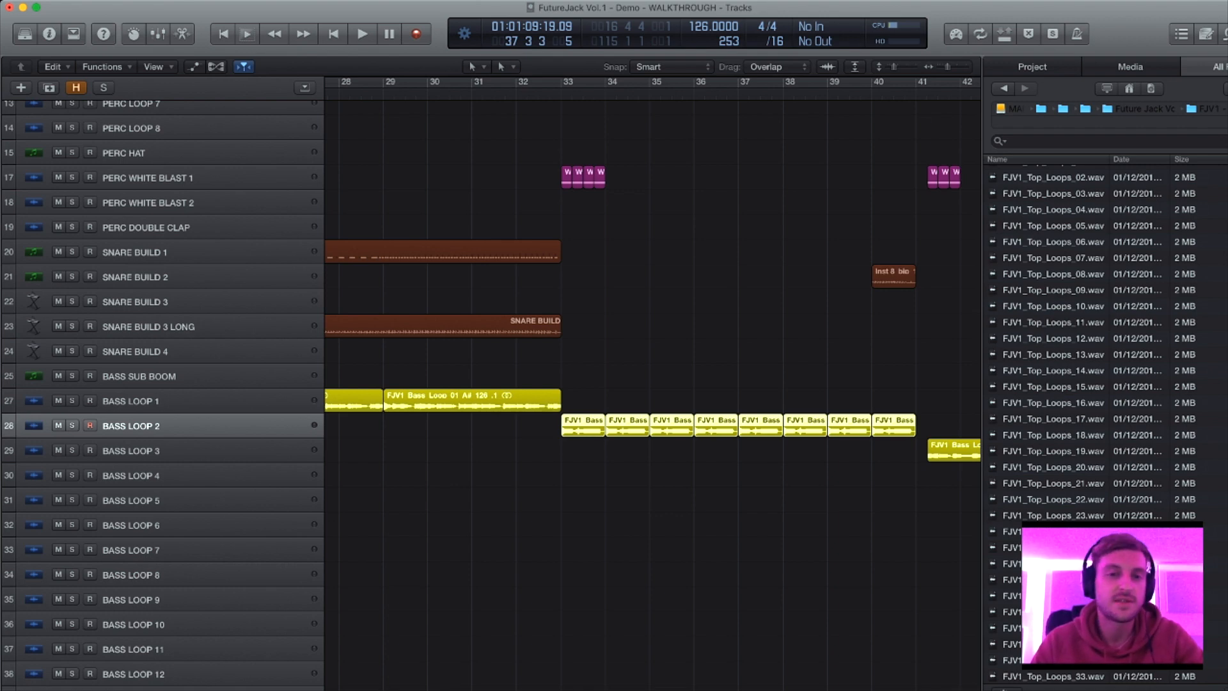
click(362, 34)
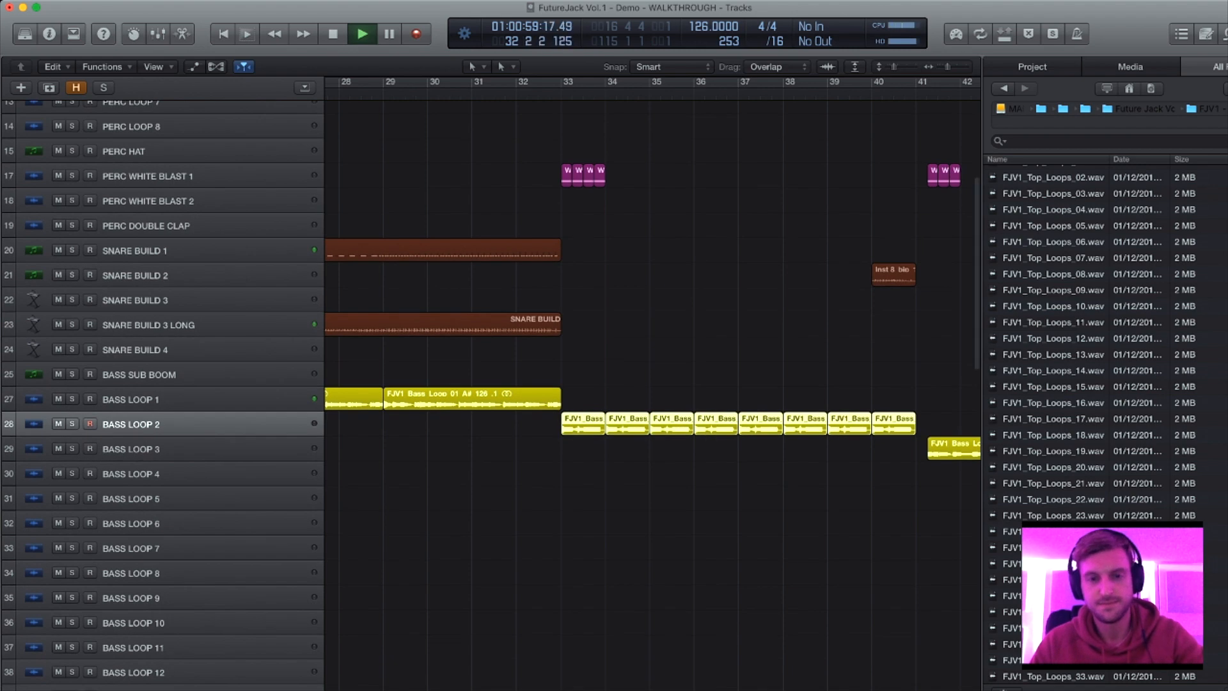
scroll(down, 3)
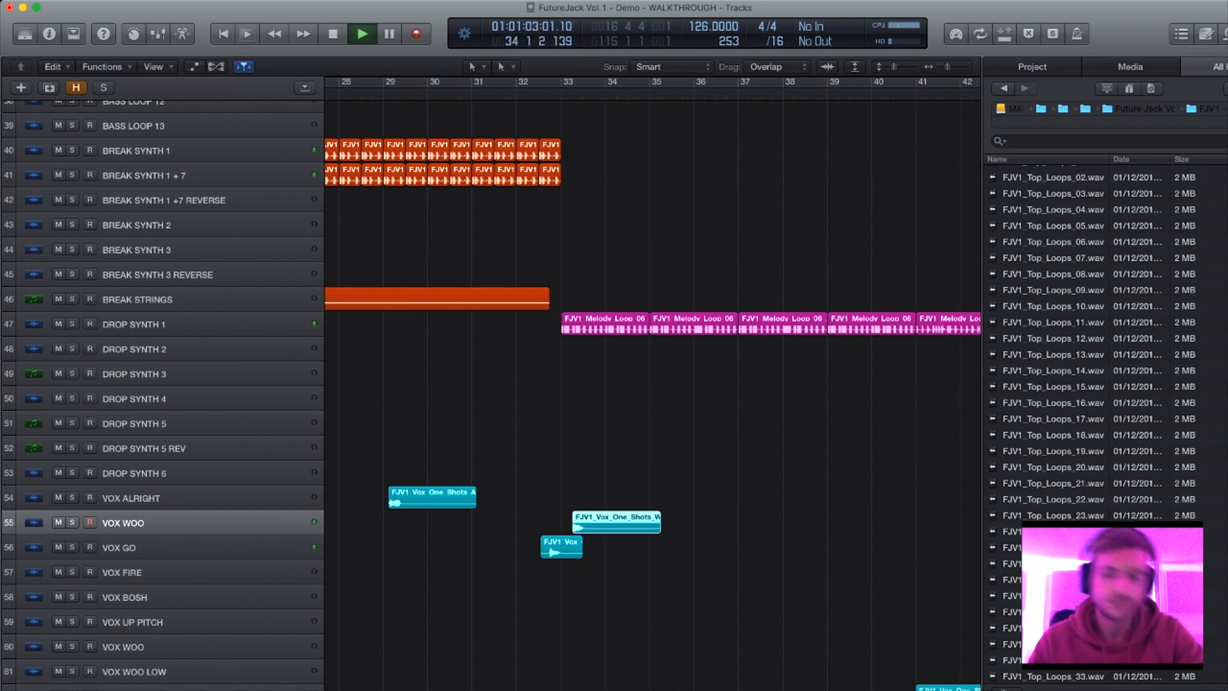
Play the bass loops from bar 36, then zoom in on bars 37–43 of the percussion tracks.
scroll(down, 3)
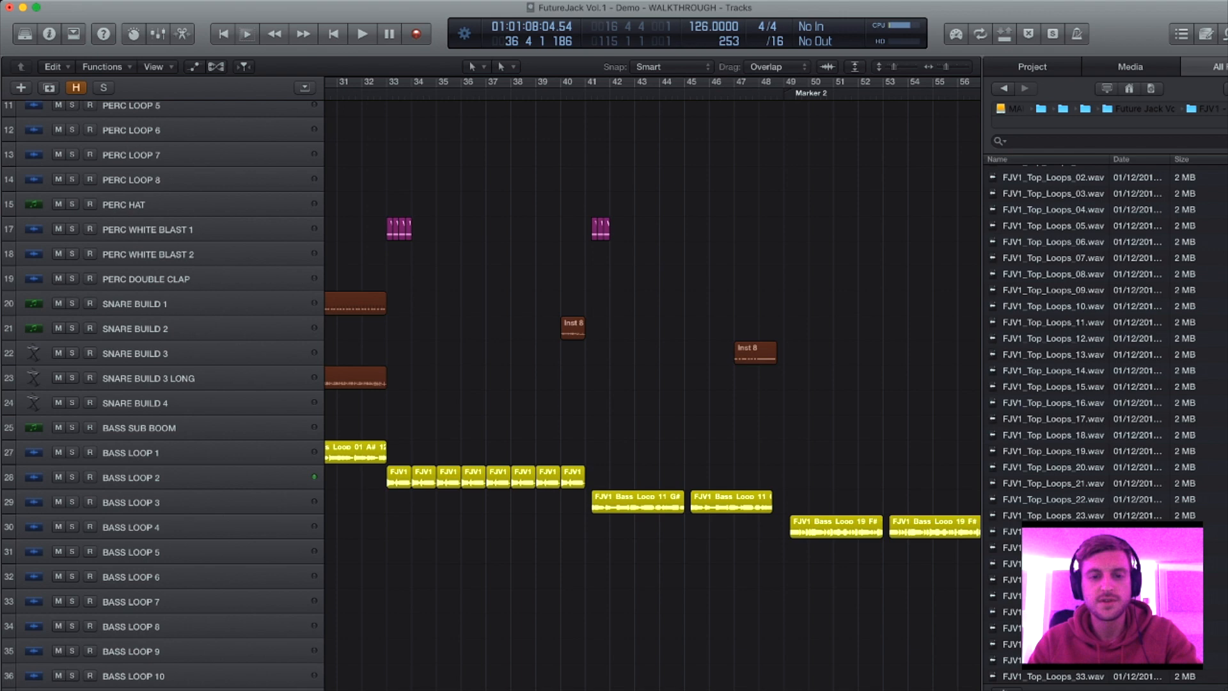
click(362, 34)
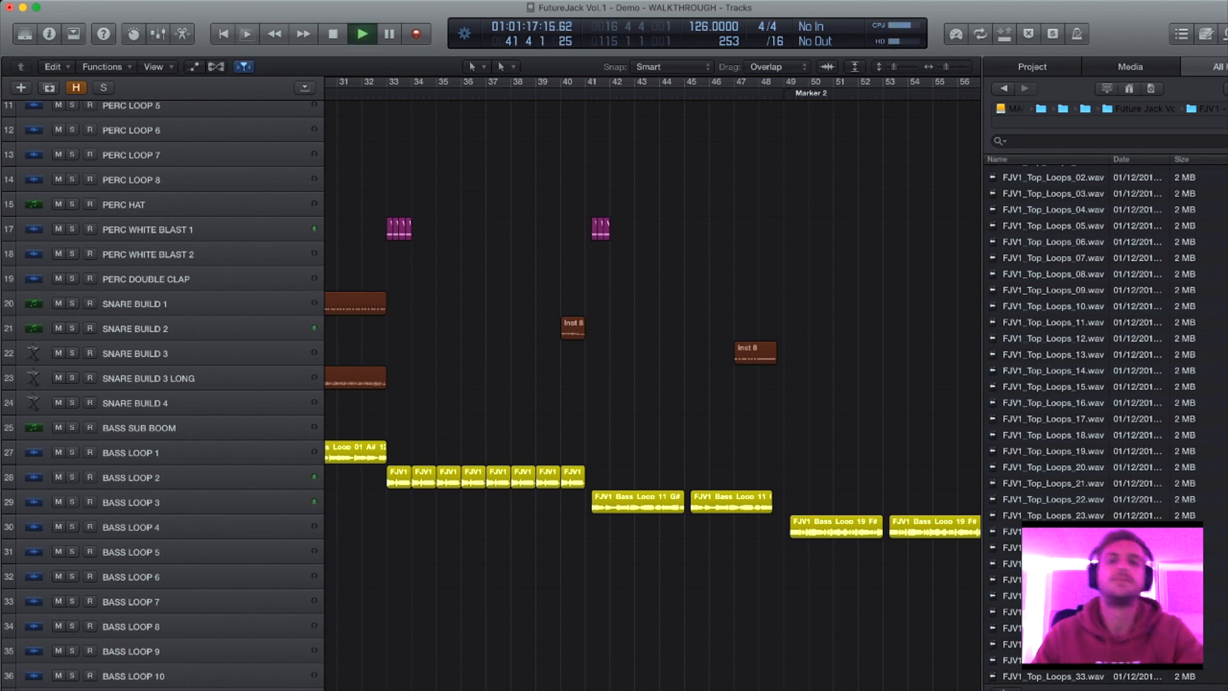
scroll(up, 3)
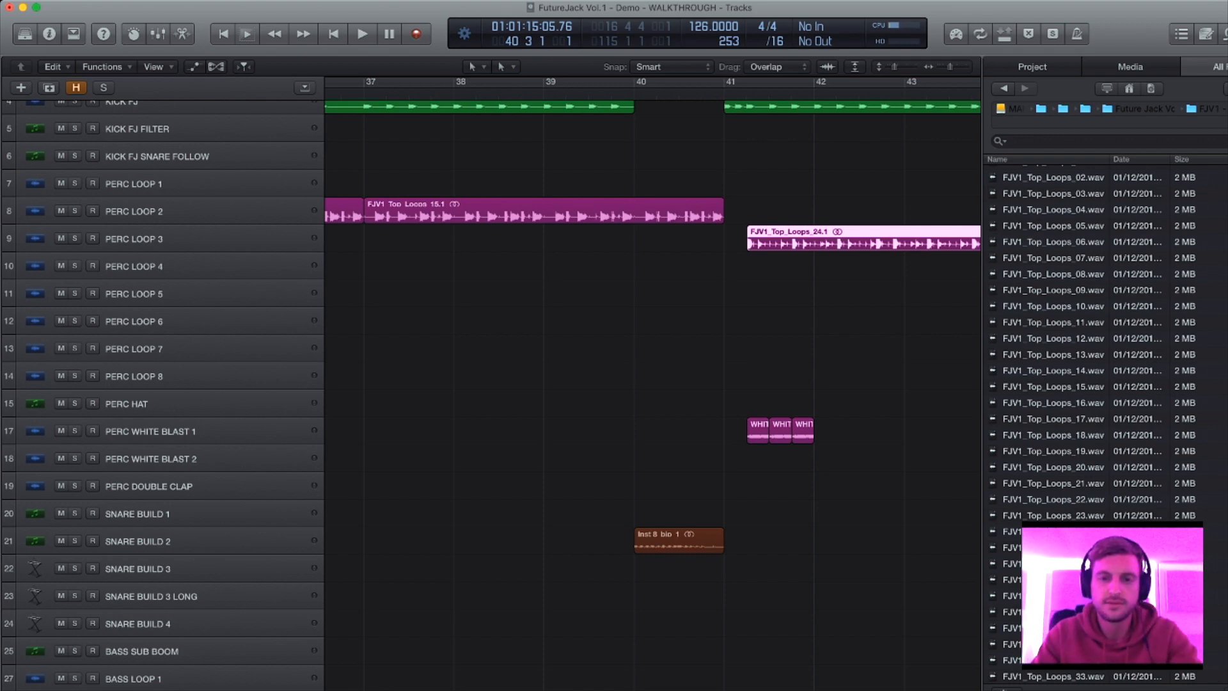
Play the bass and drop synth section leading into Marker 2, then stop playback.
click(361, 33)
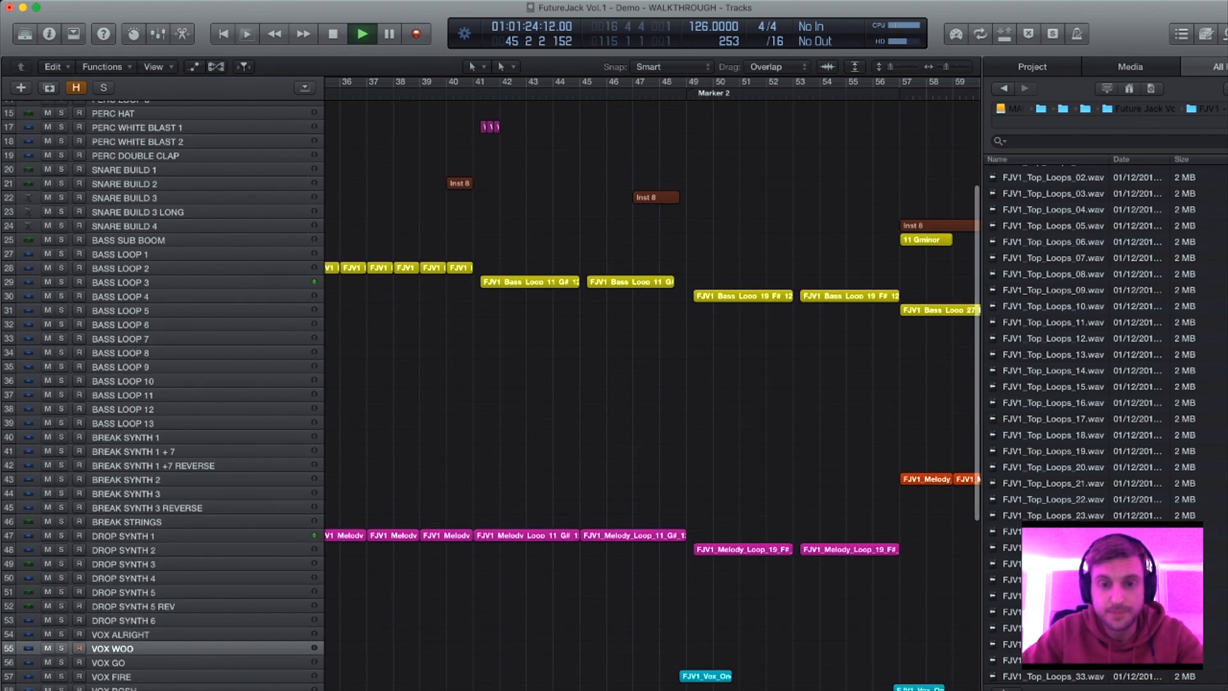
scroll(up, 3)
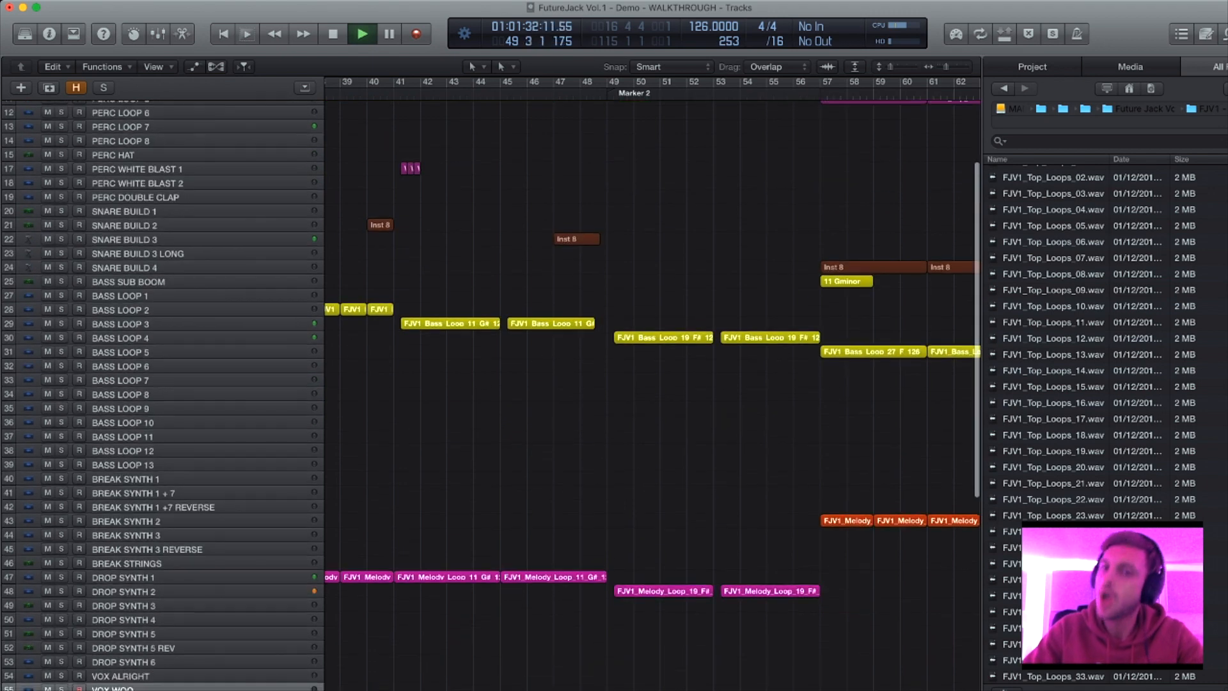
click(362, 33)
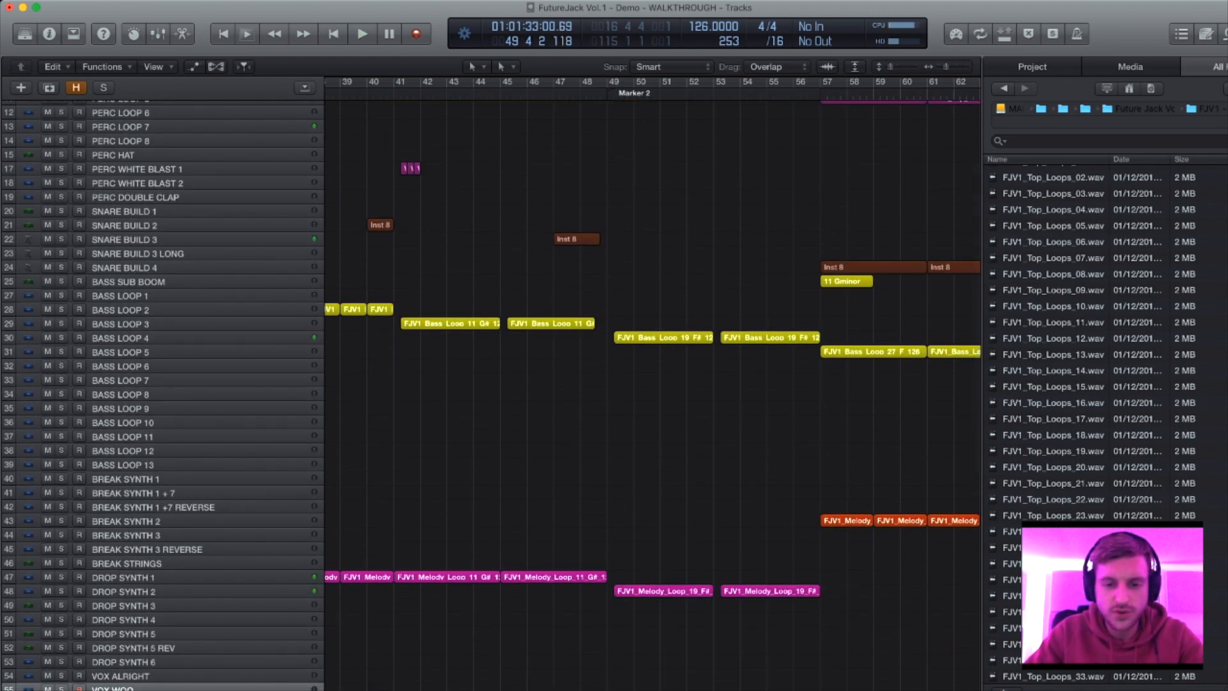
scroll(down, 3)
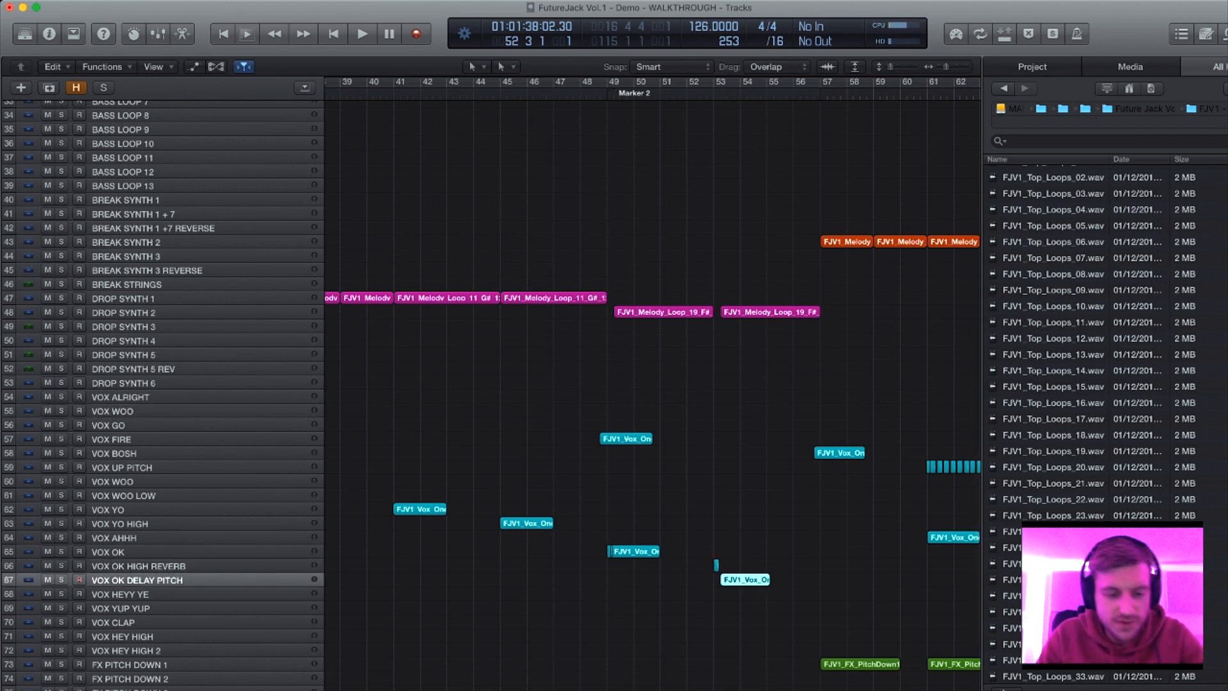
Show the SoundShifter pitch automation on VOX OK DELAY PITCH, then hide it again.
click(193, 65)
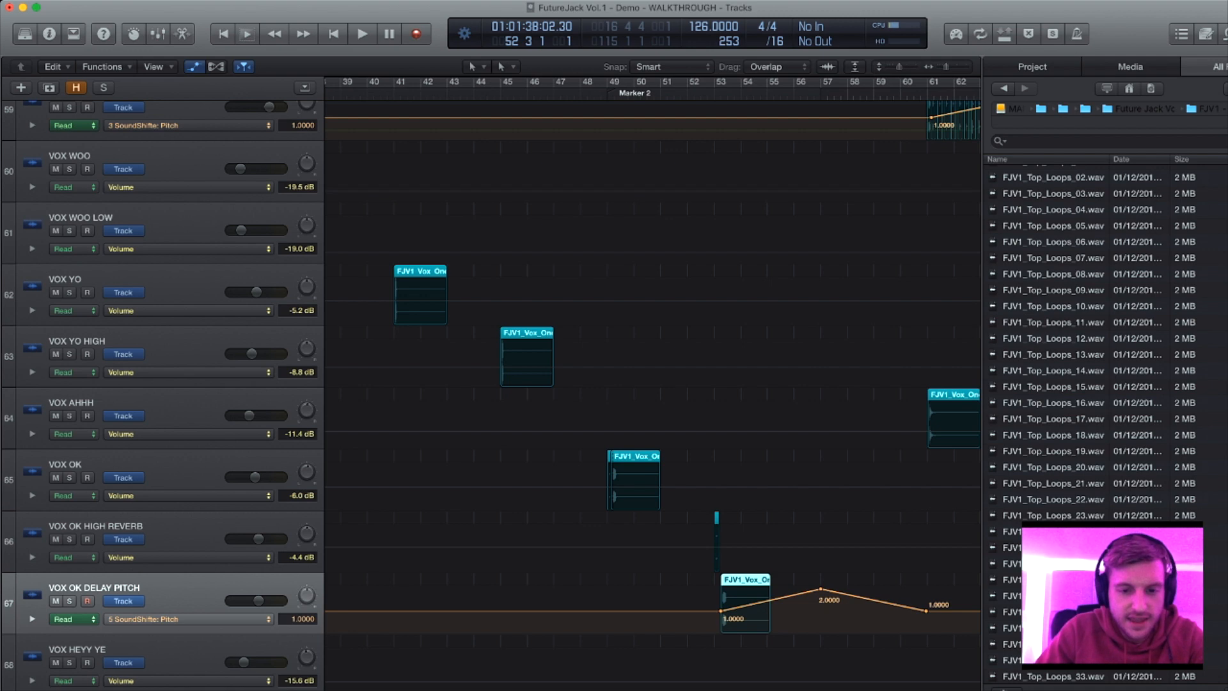
click(361, 34)
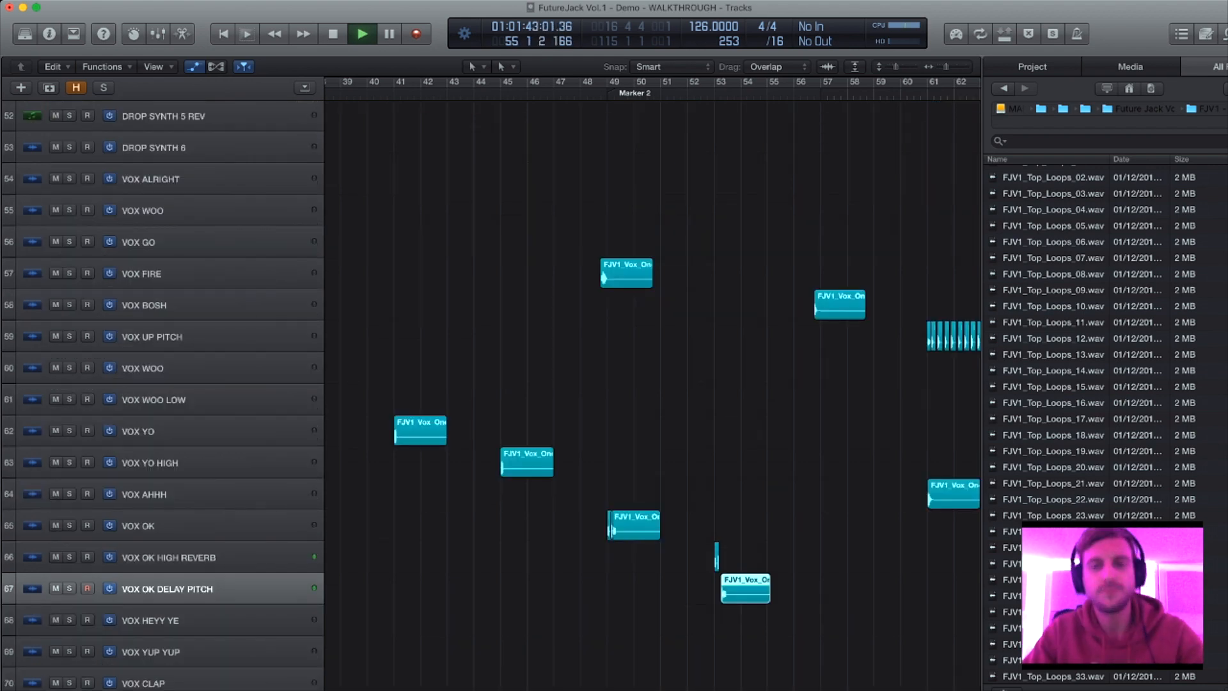
Stop playback and display the bass loop tracks' filter and EQ automation curves.
scroll(up, 3)
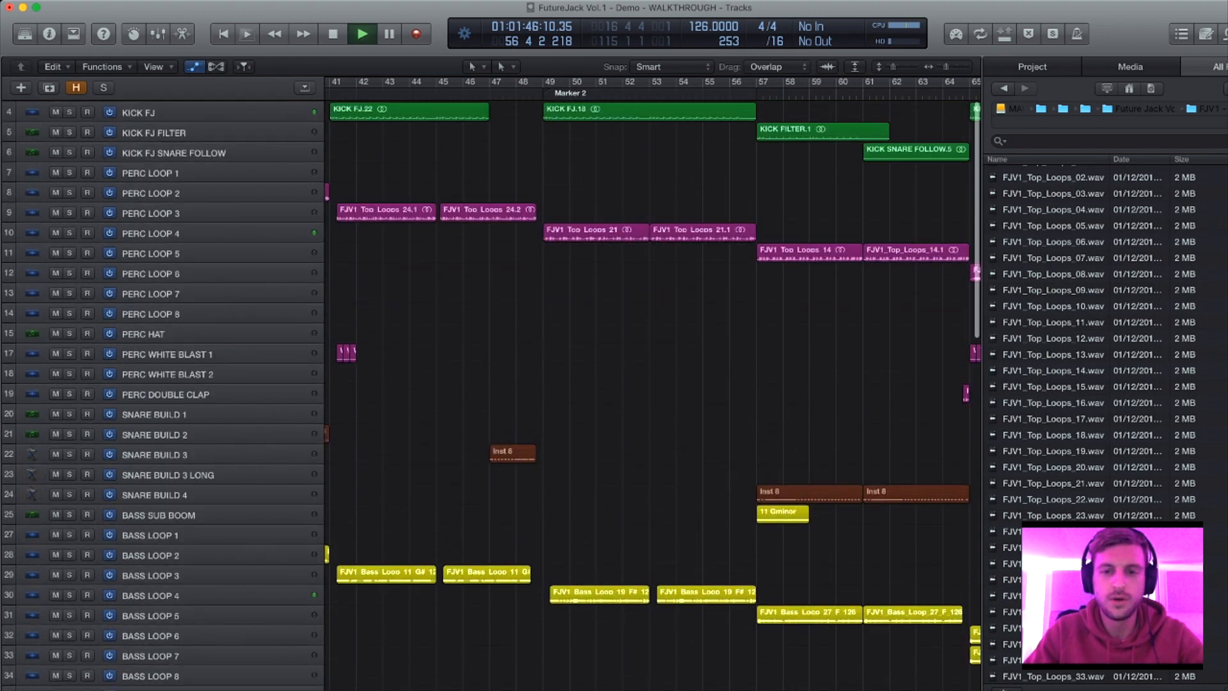
click(332, 33)
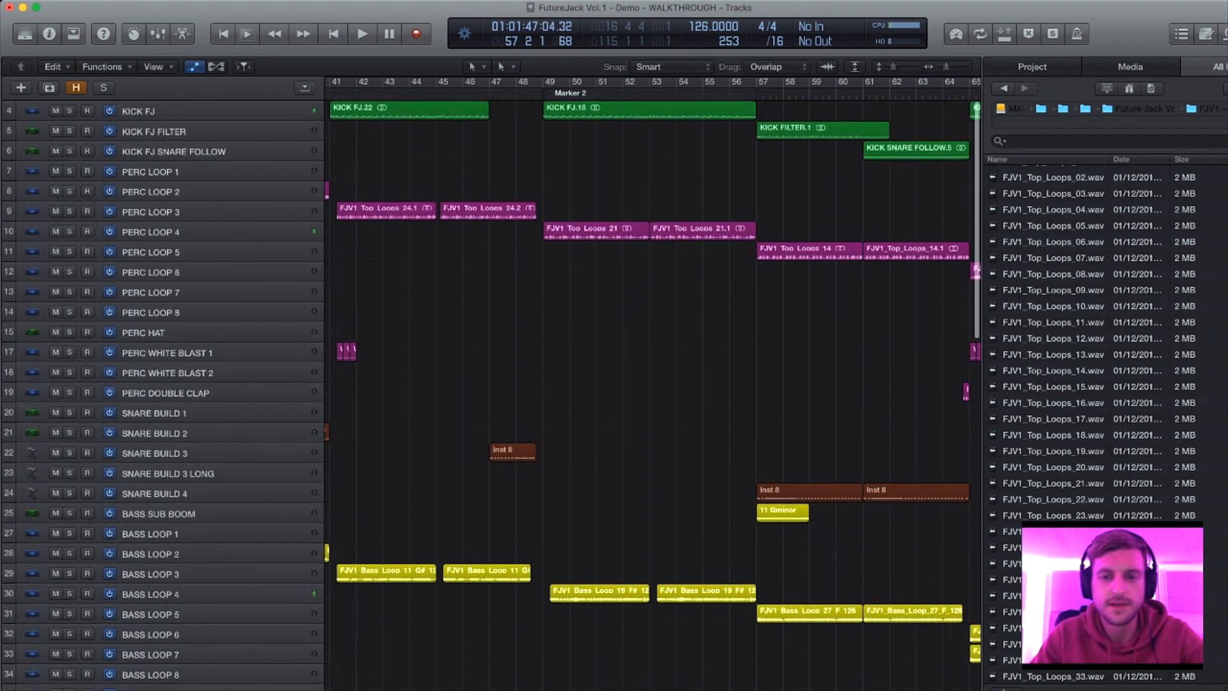
click(362, 33)
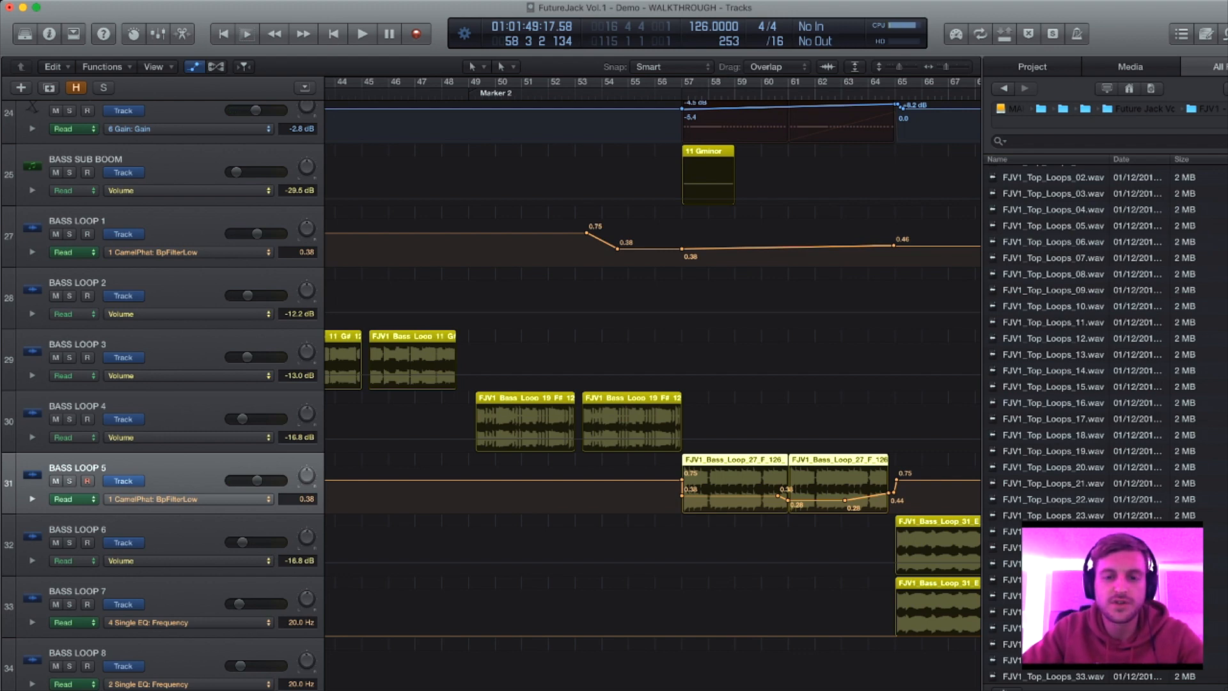
Play, stop and resume the bass section around bars 58–62 with its filter automation.
click(361, 34)
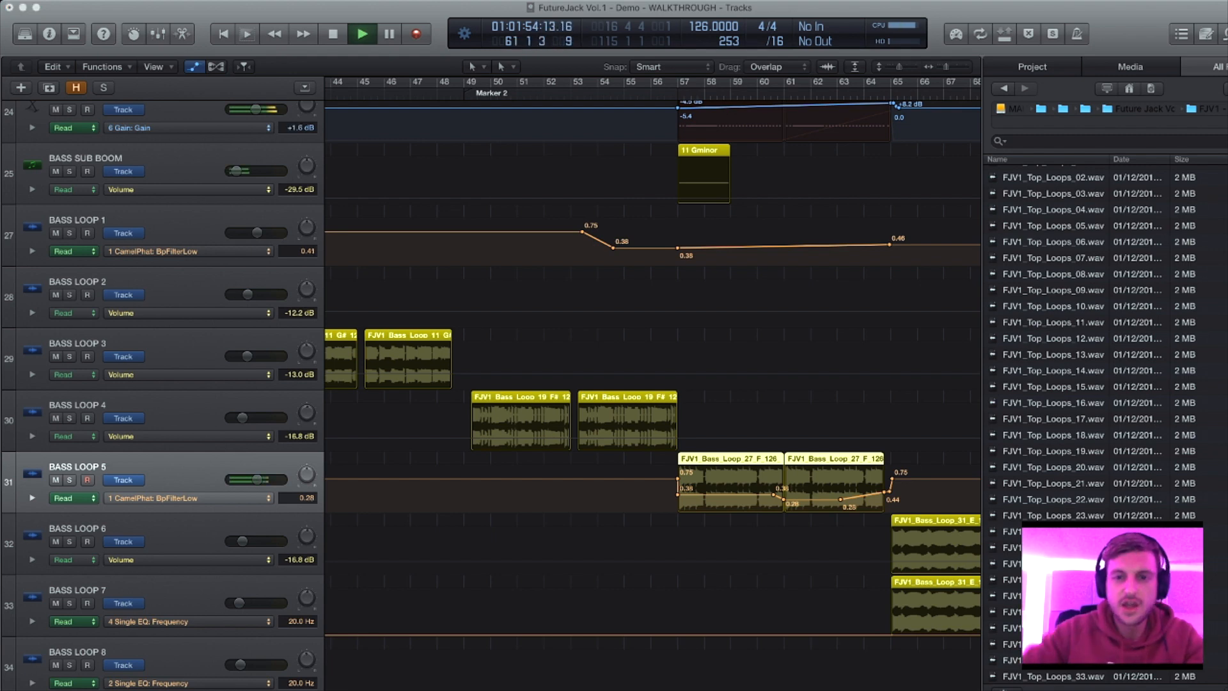
click(333, 33)
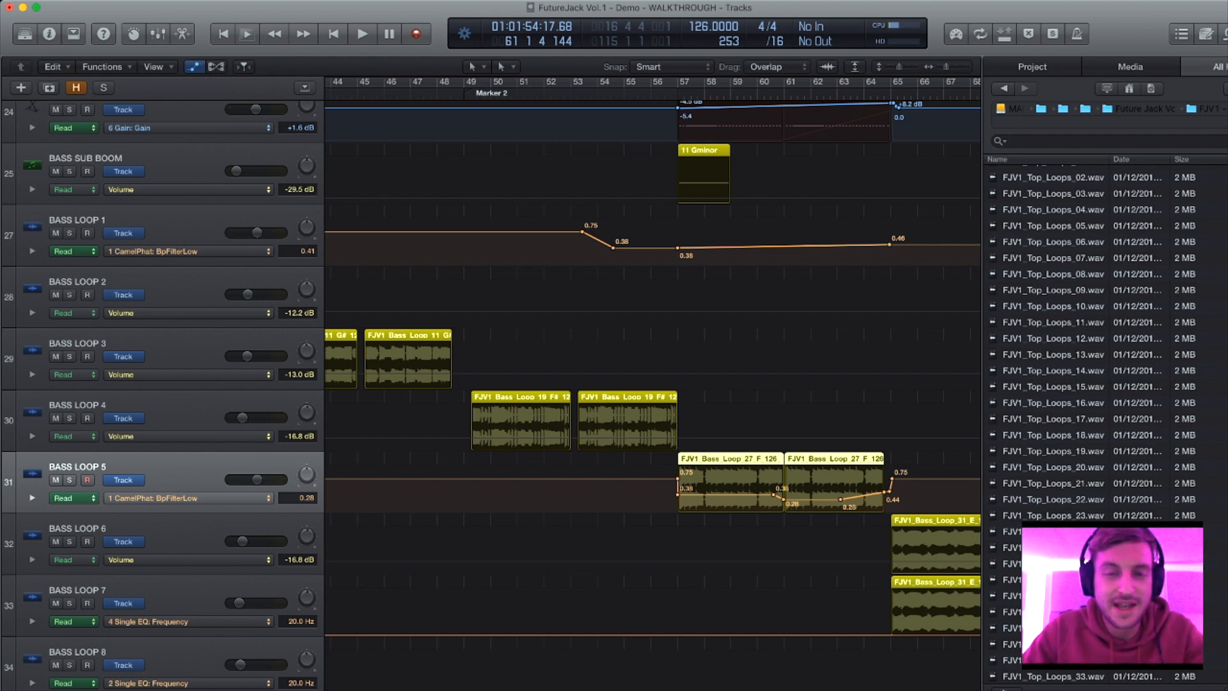
click(361, 33)
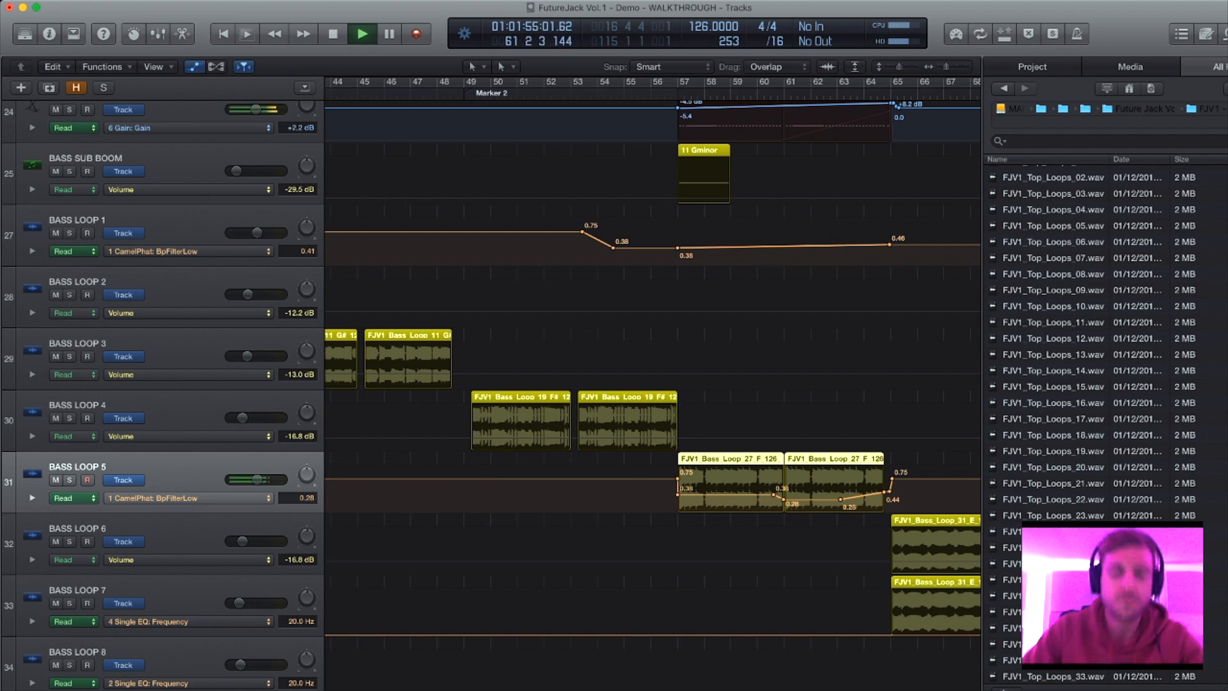
scroll(down, 3)
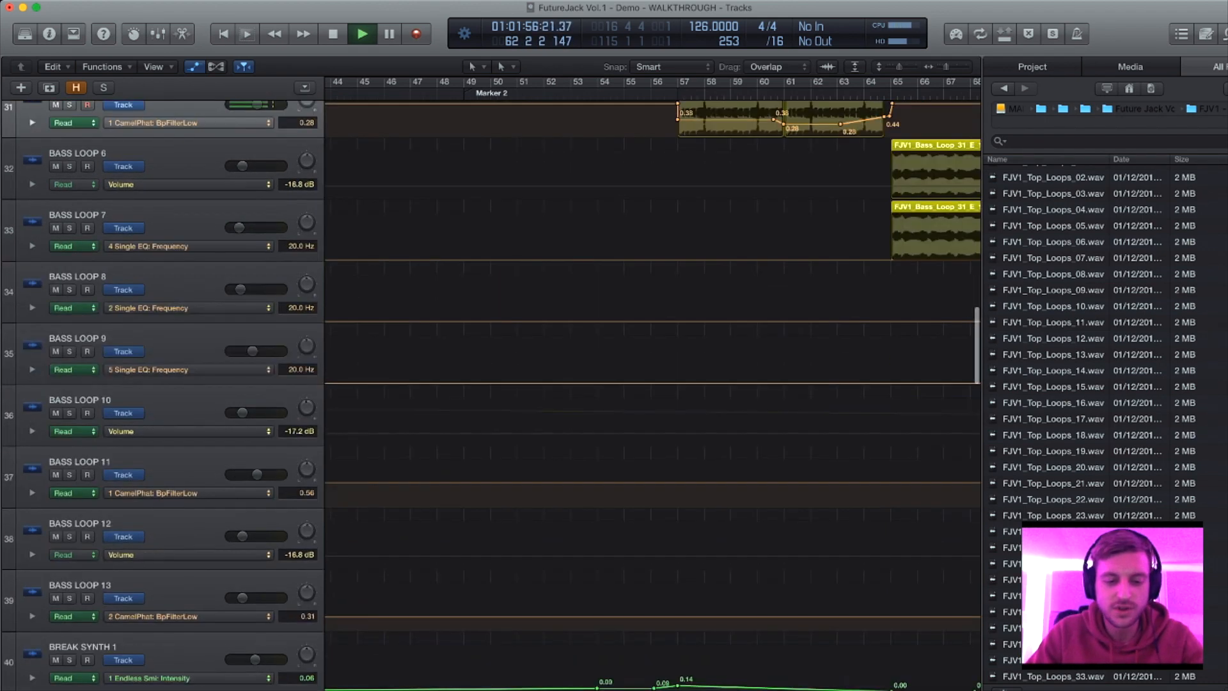
Scroll the Tracks area up and down while playback runs from bar 66 to 78.
scroll(down, 3)
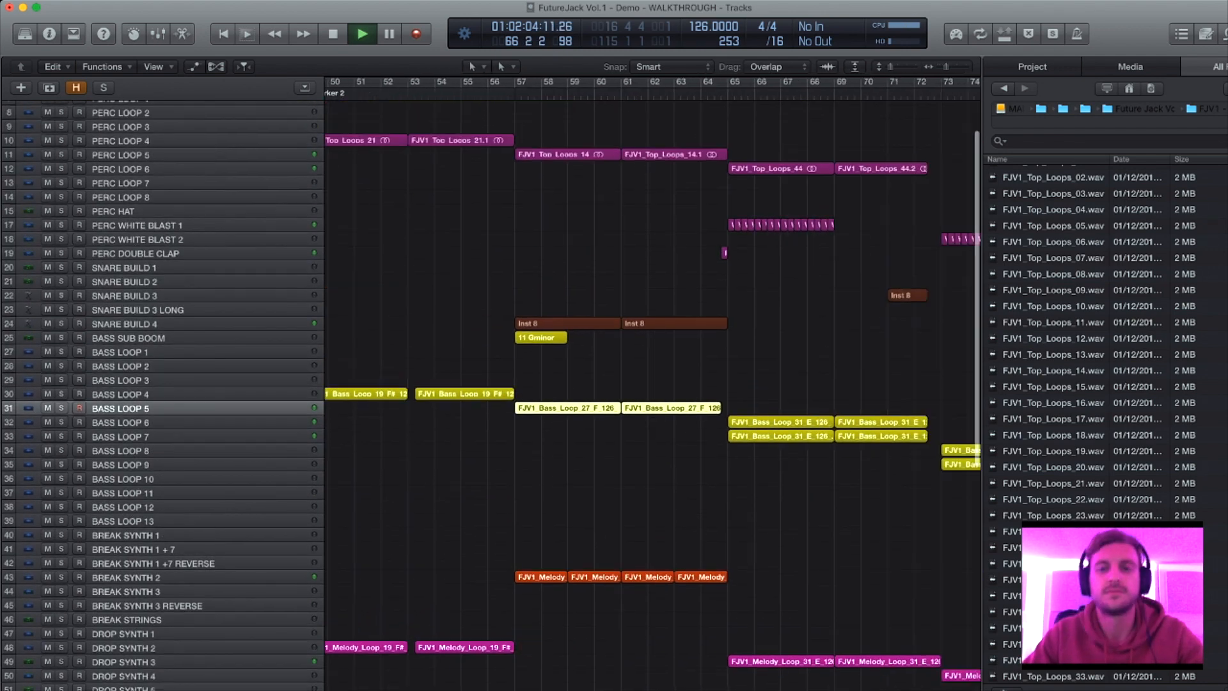
scroll(up, 3)
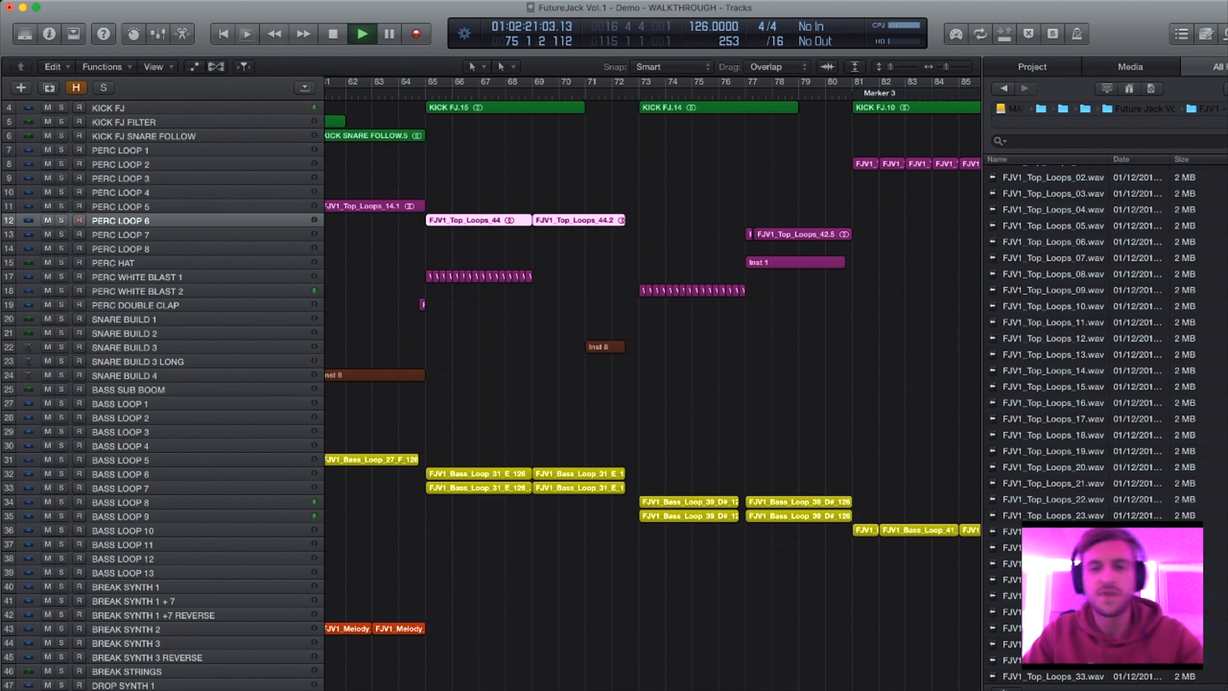
scroll(down, 3)
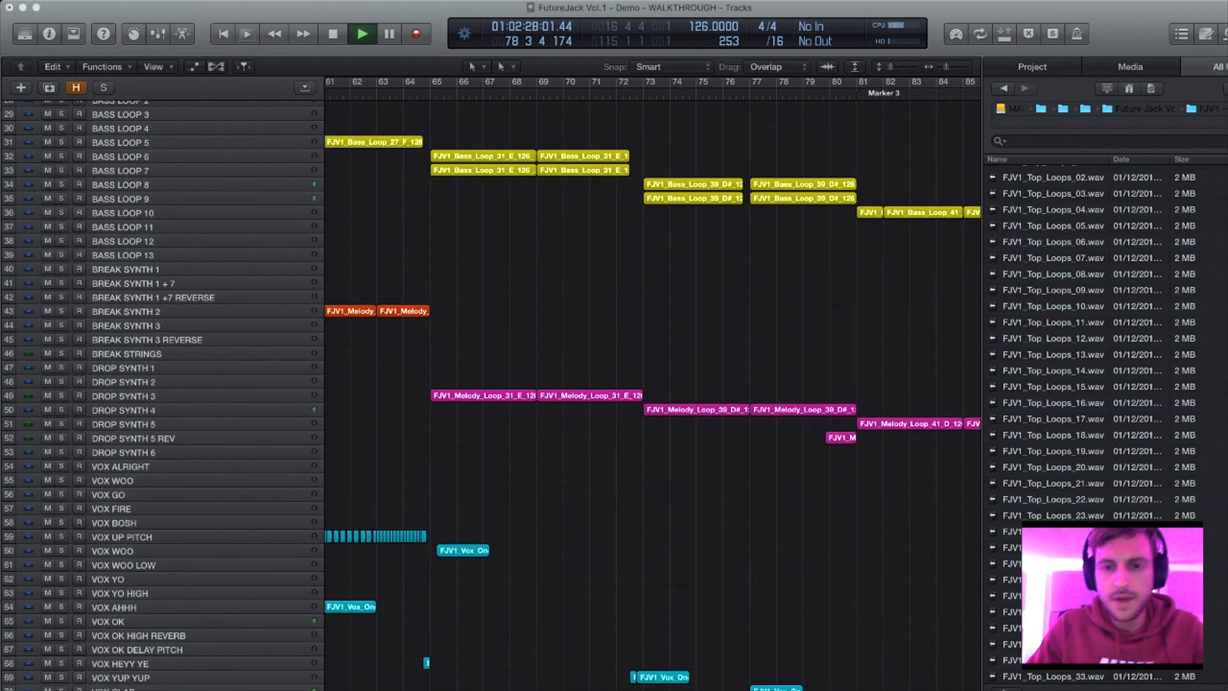
Stop the transport, move the playhead to bar 81 and bring the Drop Synth tracks into view.
click(333, 33)
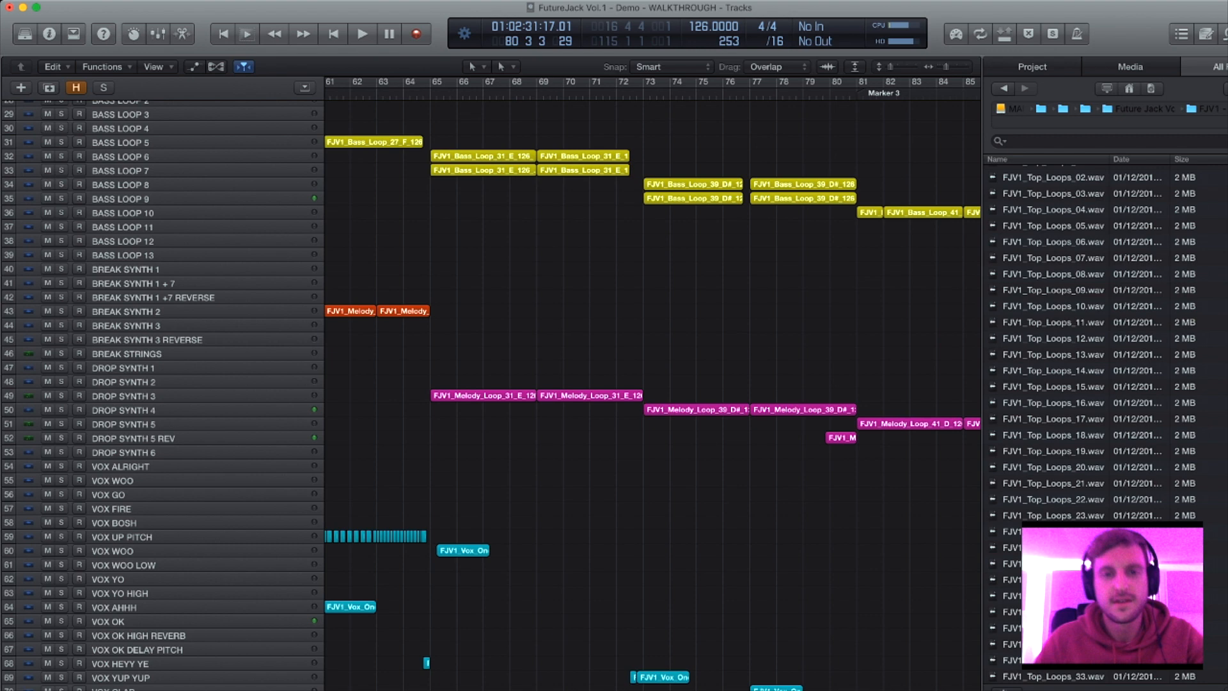
click(362, 33)
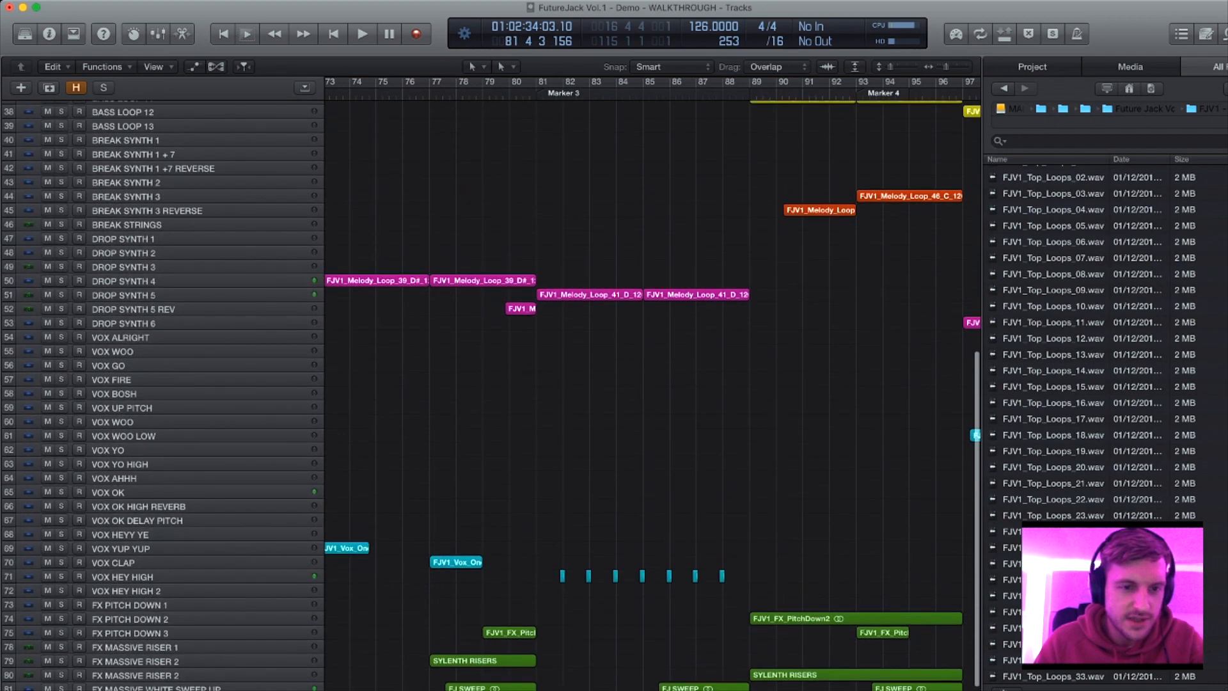
scroll(down, 3)
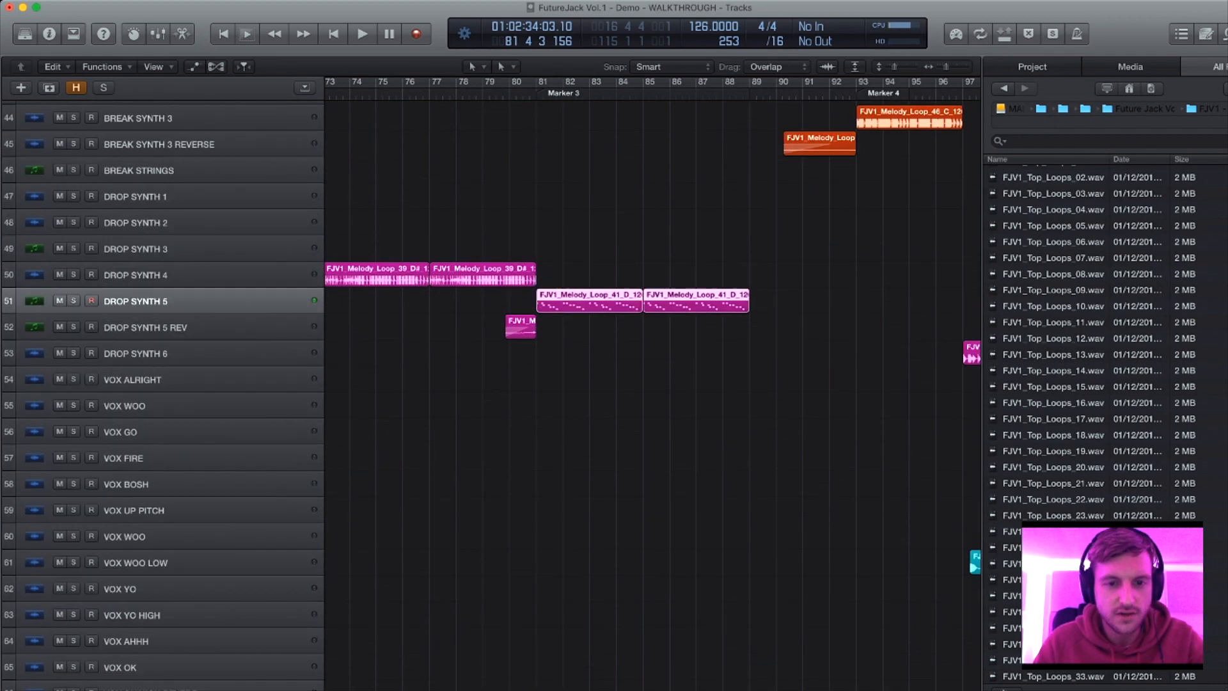
Scroll to the drop synth loops and start playback from there toward bar 89.
scroll(down, 3)
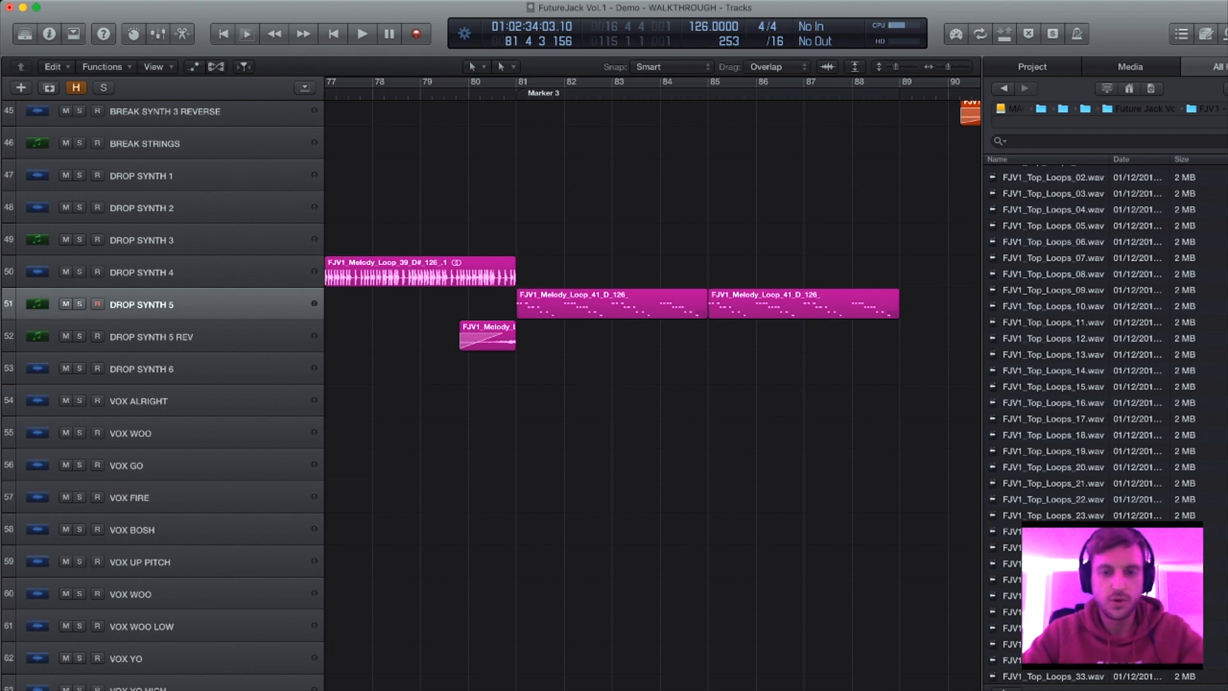
click(361, 33)
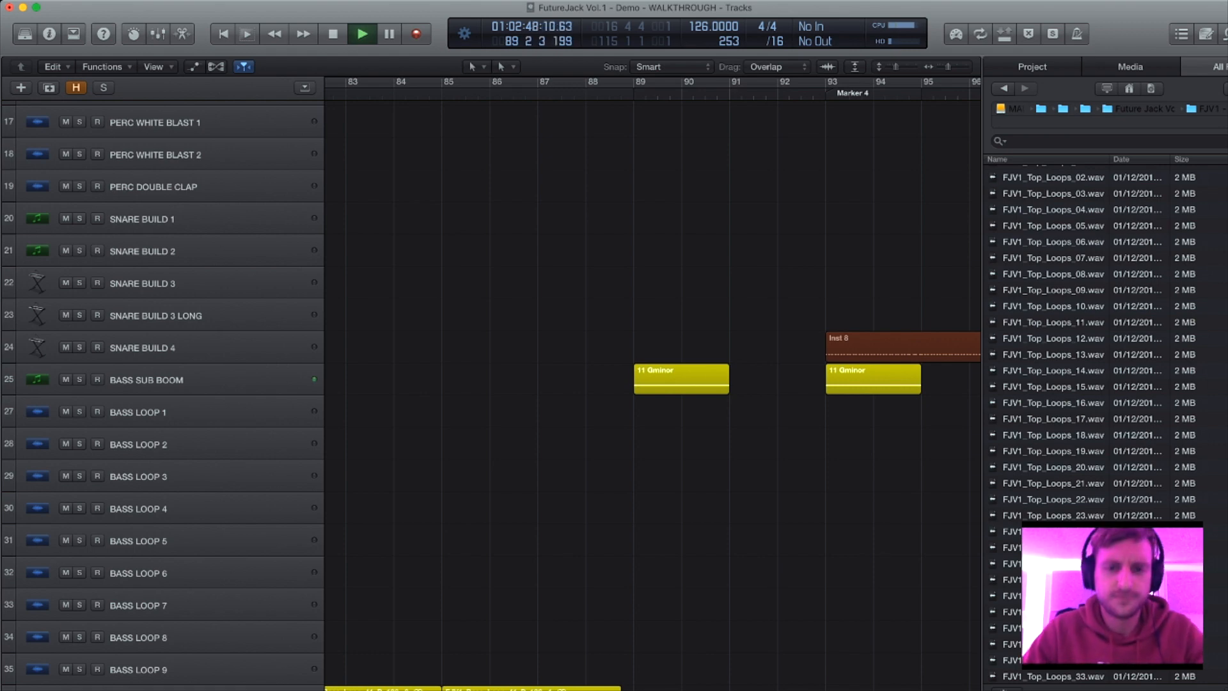
Scroll down through bass, melody, vocal and FX tracks, then back up to the full overview near Marker 4.
scroll(down, 3)
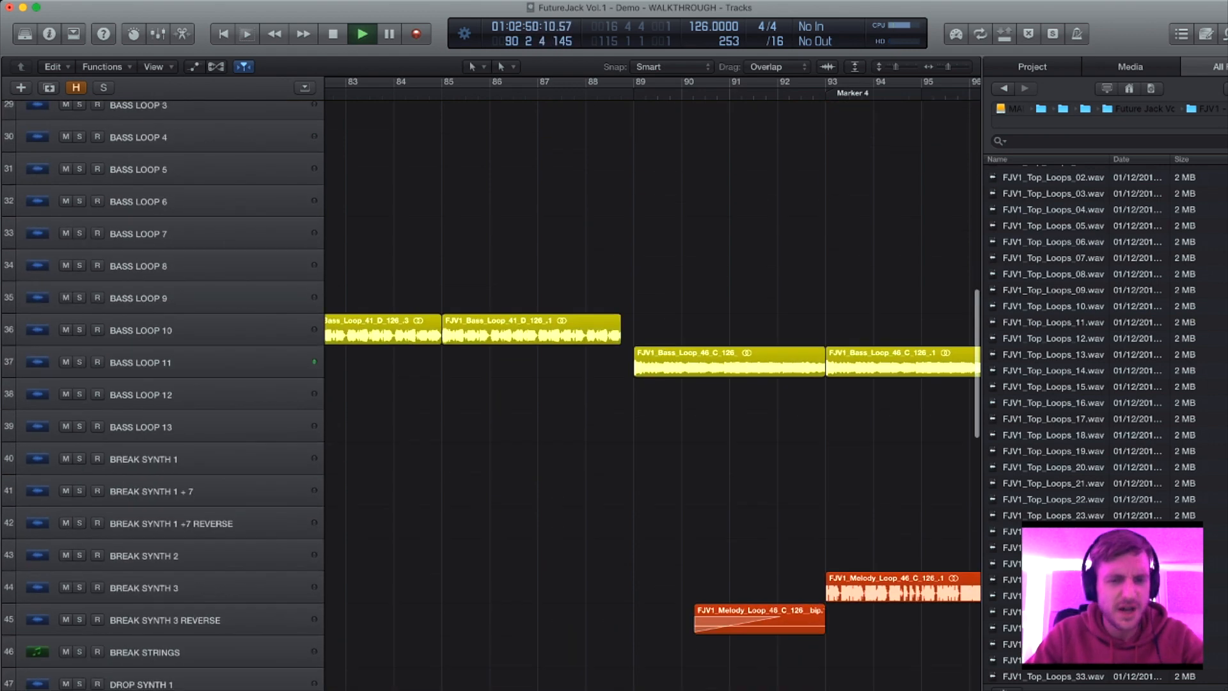
scroll(down, 3)
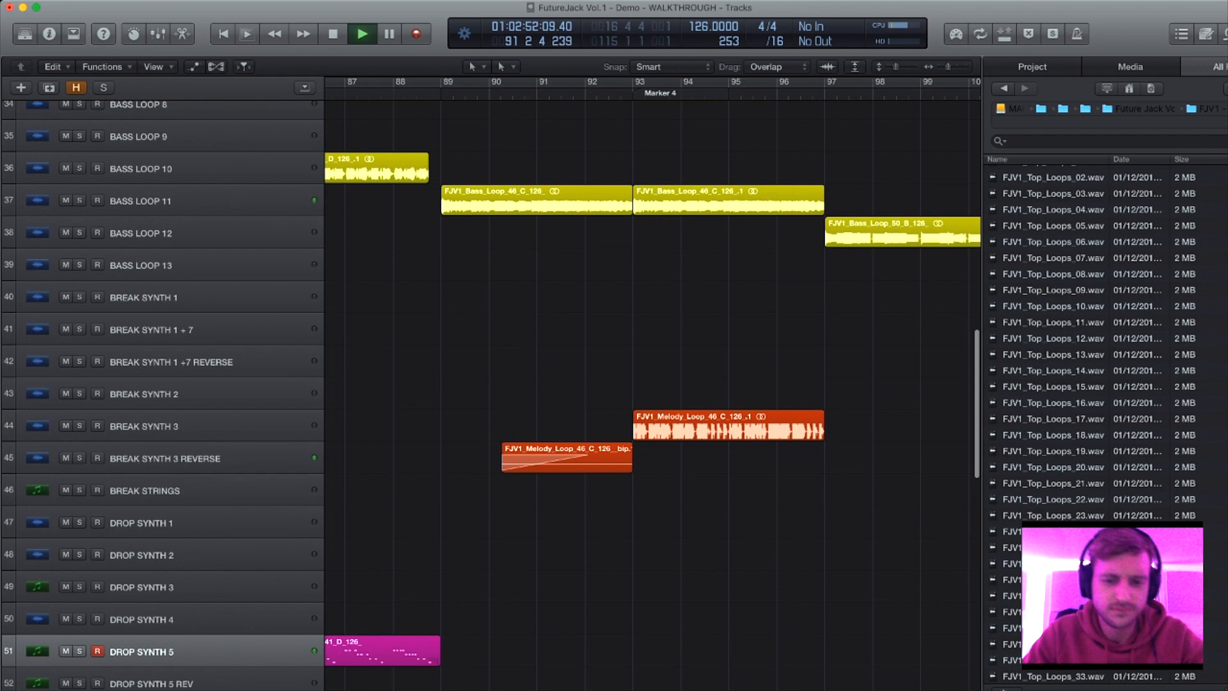
scroll(down, 3)
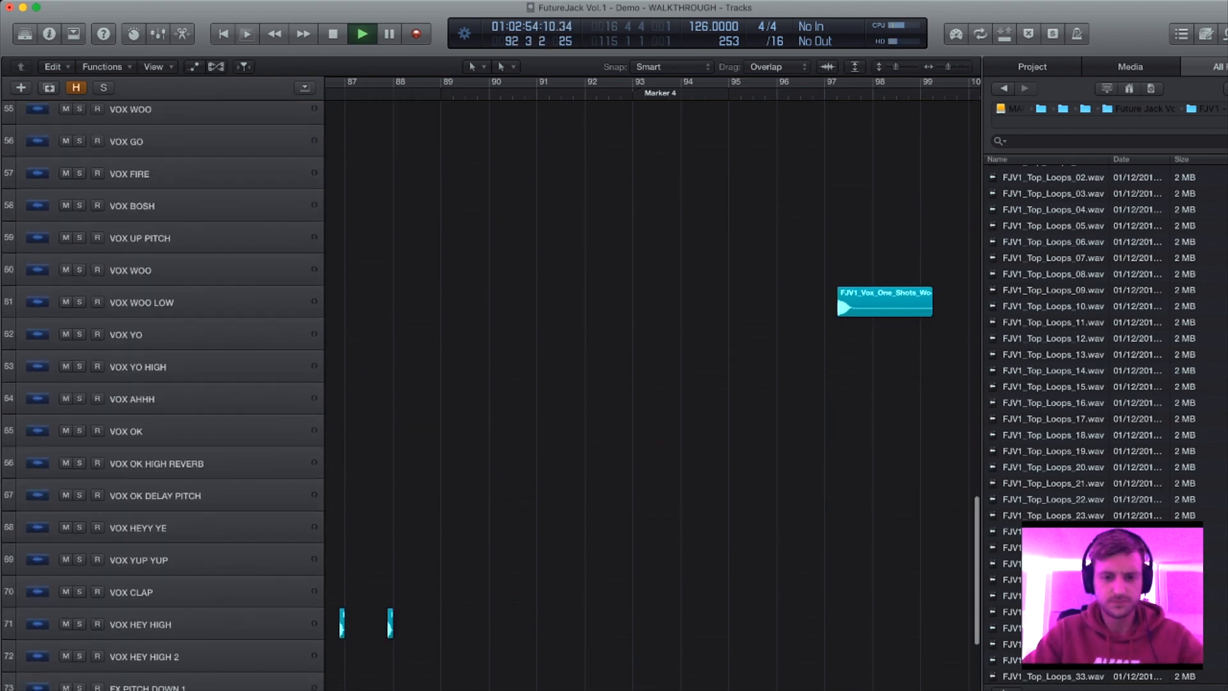
scroll(up, 3)
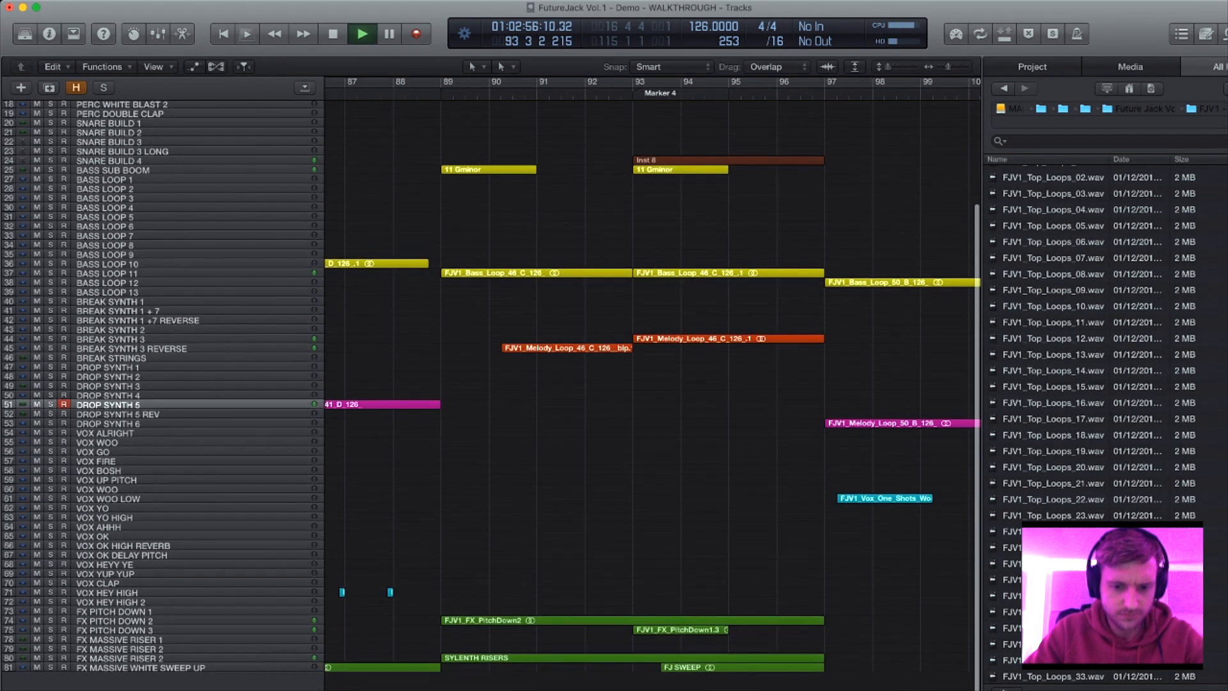